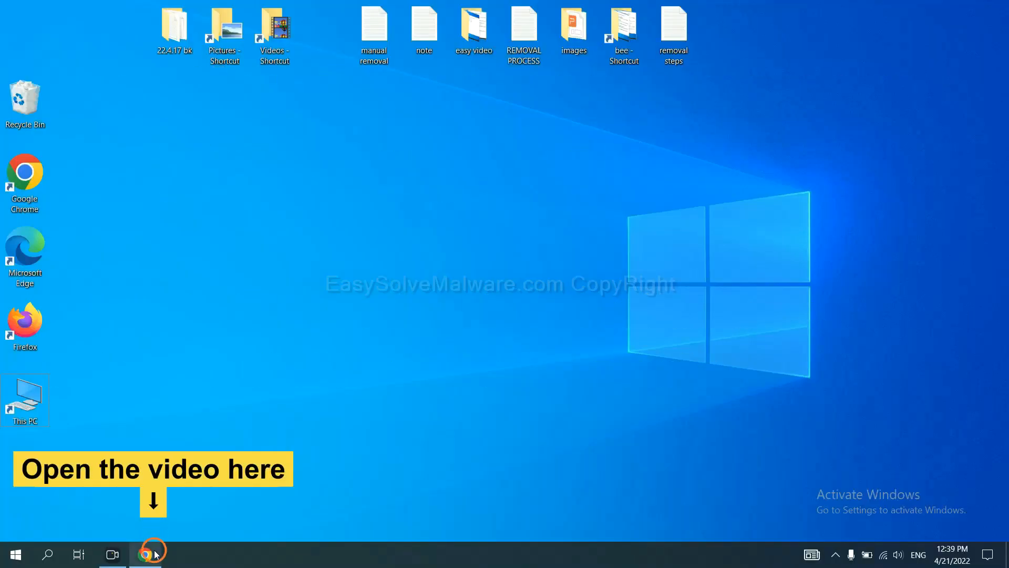
Step: Open the easysolvemalware.com guide from the video description and download SpyHunter for Windows
{"action": "left_click", "coordinate": [146, 553]}
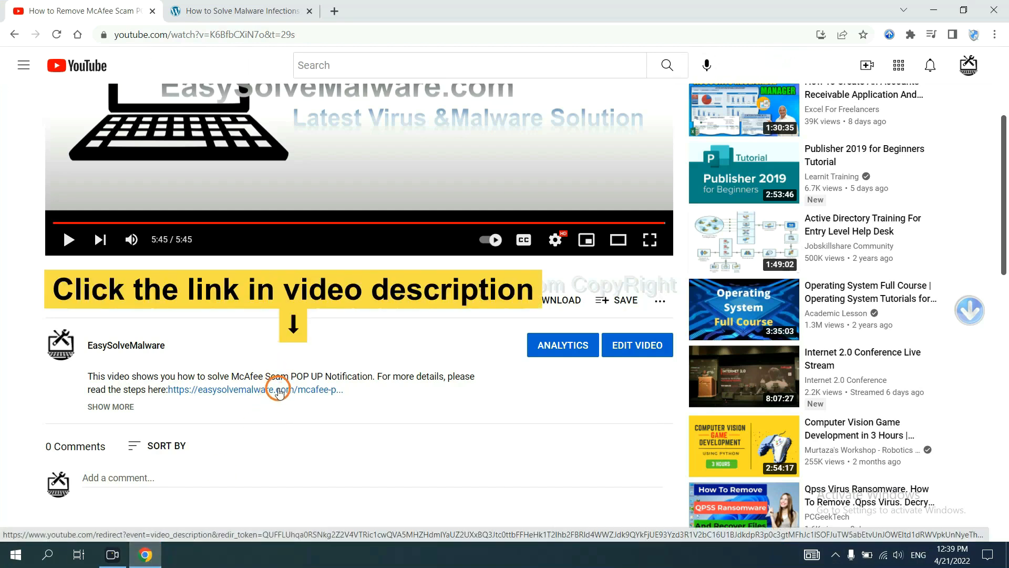
{"action": "left_click", "coordinate": [256, 389]}
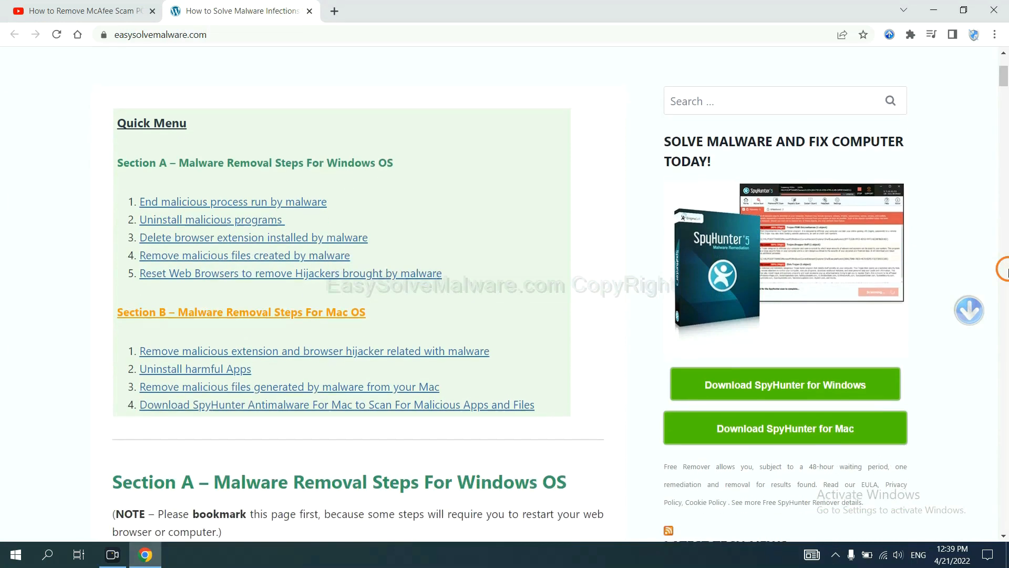
{"action": "scroll", "scroll_direction": "down", "scroll_amount": 3}
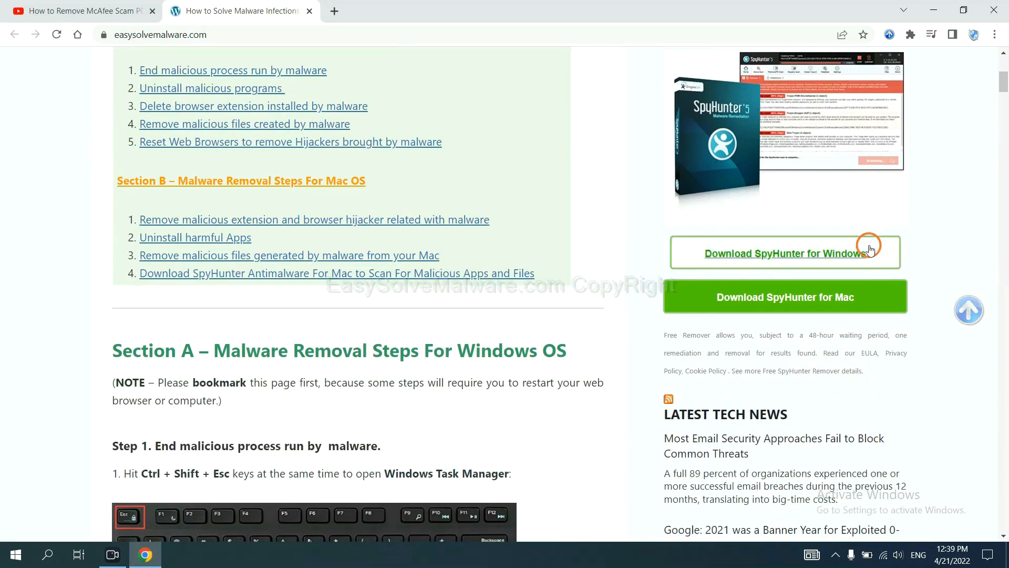
{"action": "left_click", "coordinate": [783, 253]}
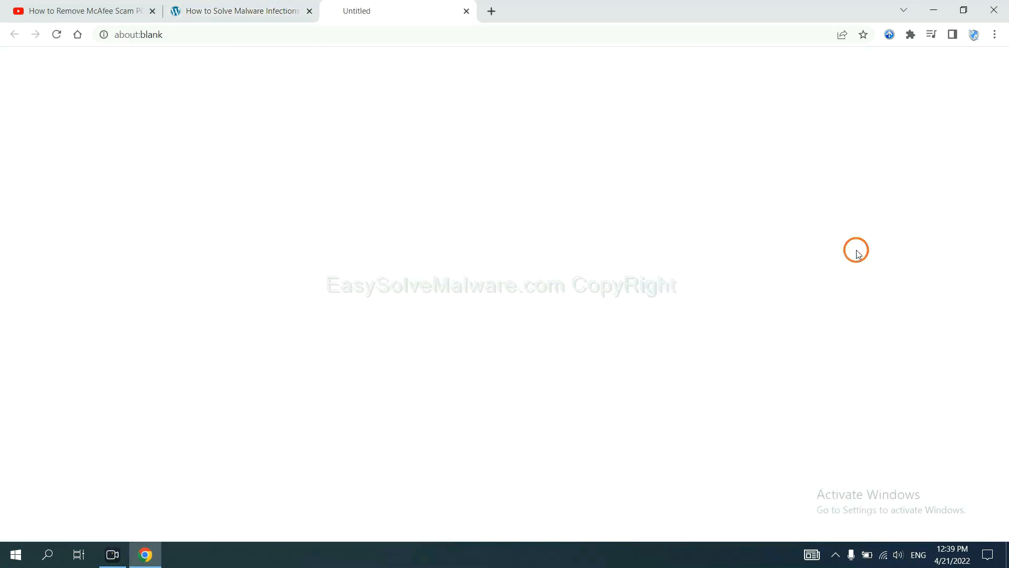
{"action": "left_click", "coordinate": [784, 253]}
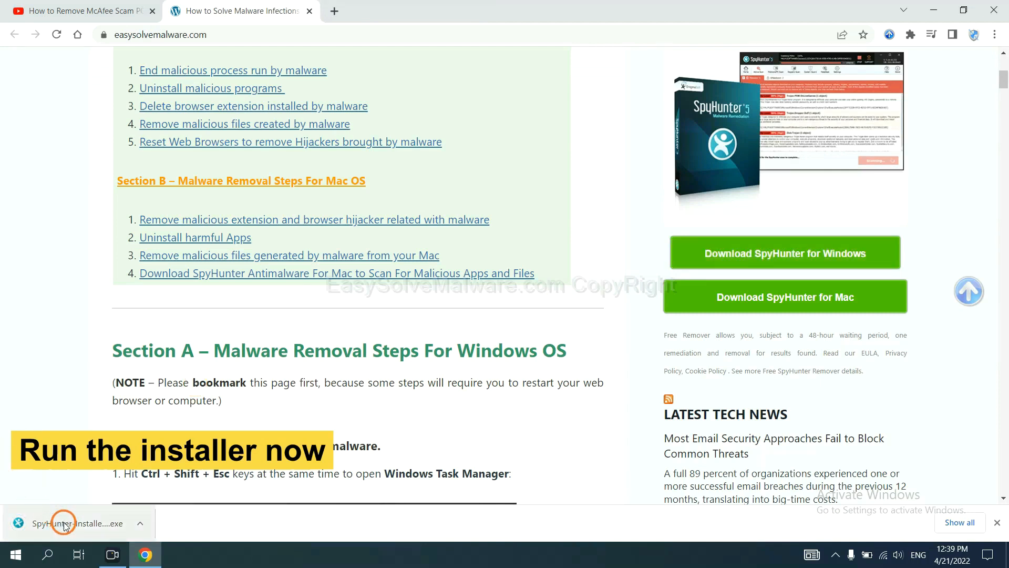
Step: Run the SpyHunter 5 installer in English, accept the EULA and install
{"action": "left_click", "coordinate": [64, 523]}
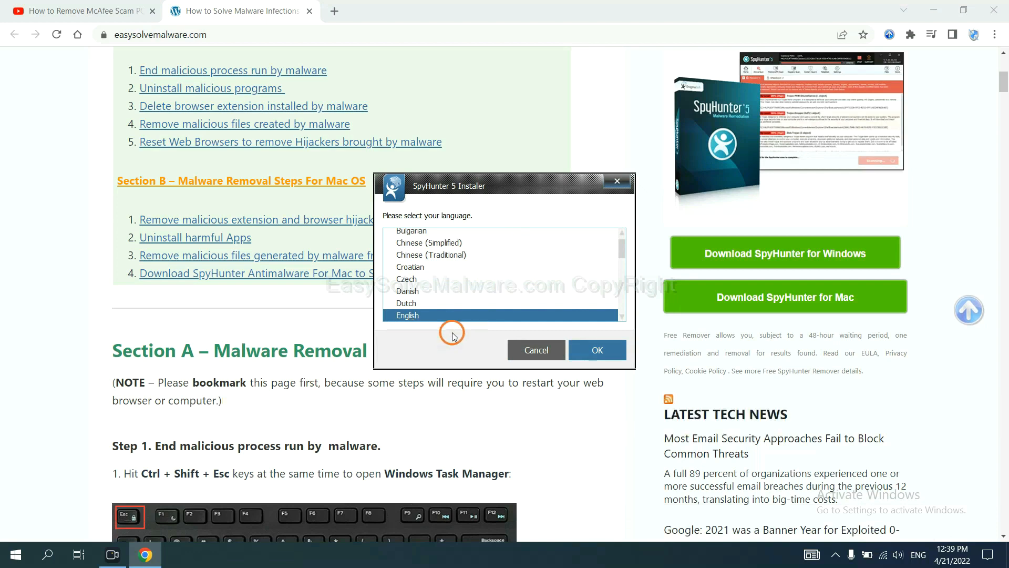
{"action": "left_click", "coordinate": [596, 349]}
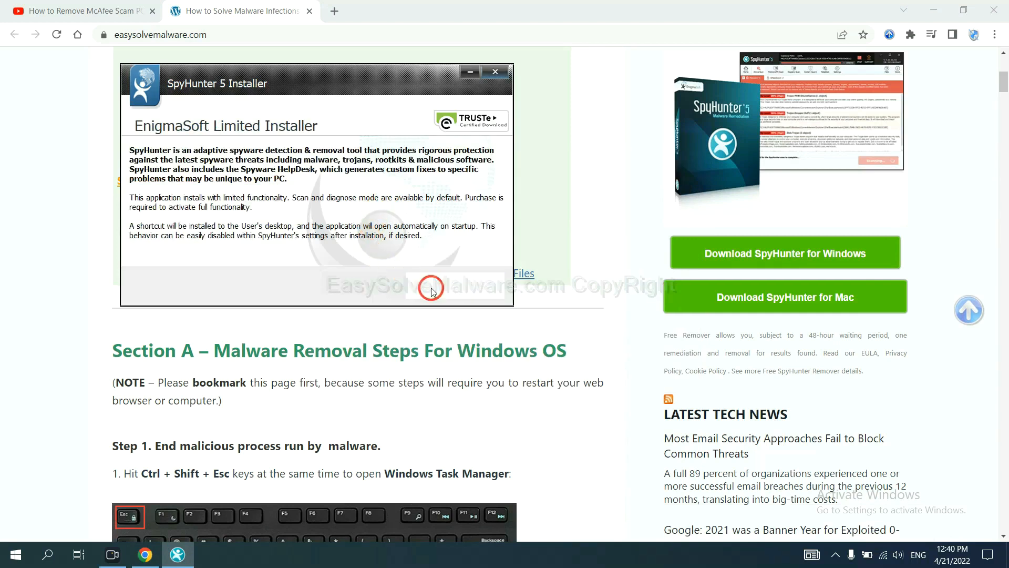
{"action": "left_click", "coordinate": [431, 287]}
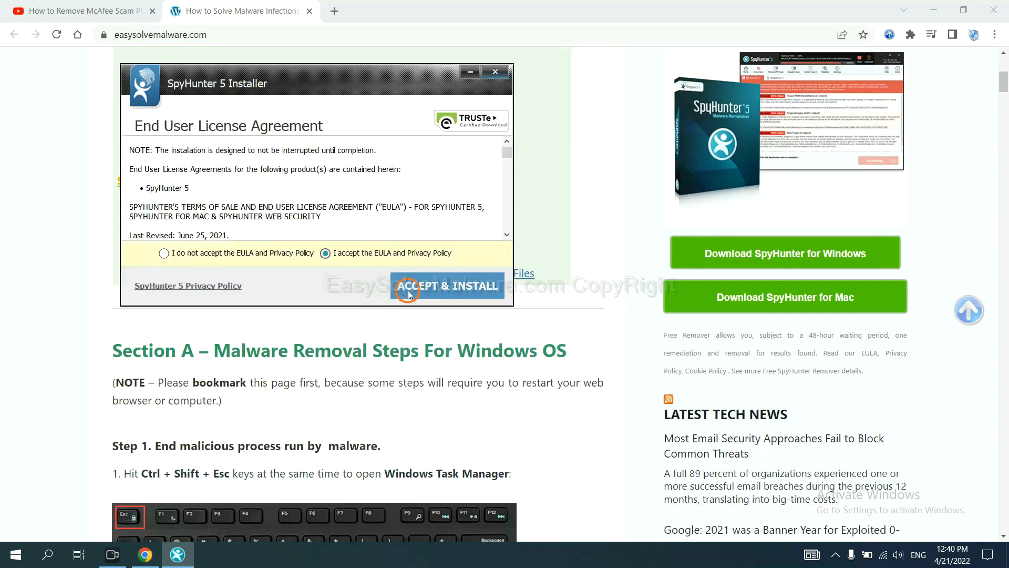
{"action": "left_click", "coordinate": [447, 286]}
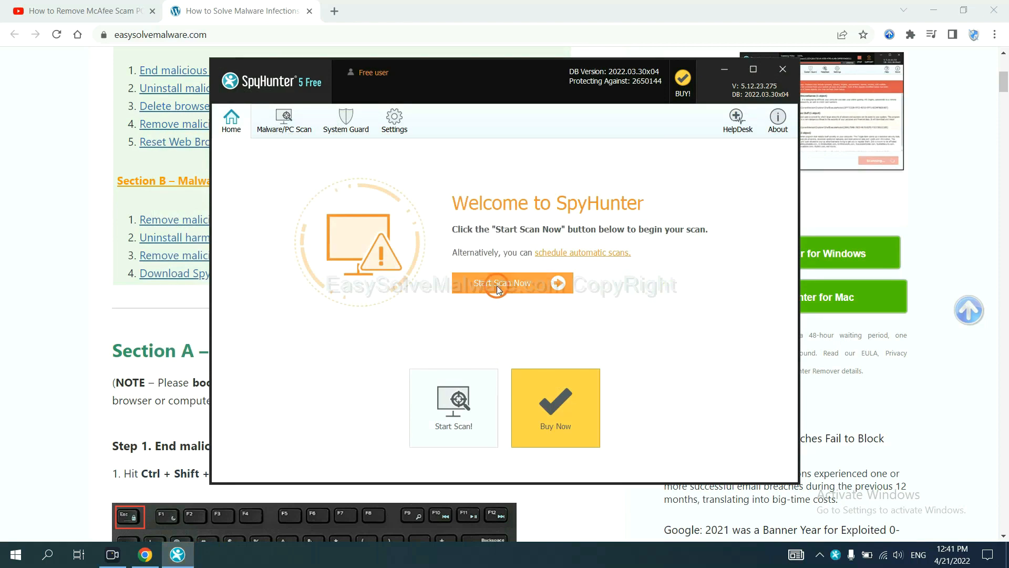
Step: Run a SpyHunter scan and continue past the remove360.bat detection
{"action": "left_click", "coordinate": [503, 283]}
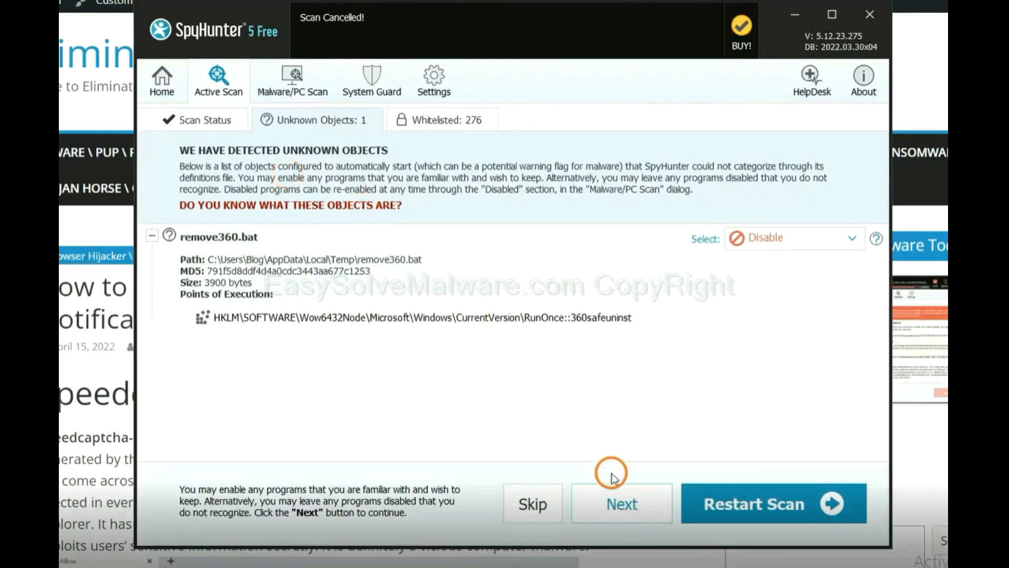
{"action": "left_click", "coordinate": [622, 504]}
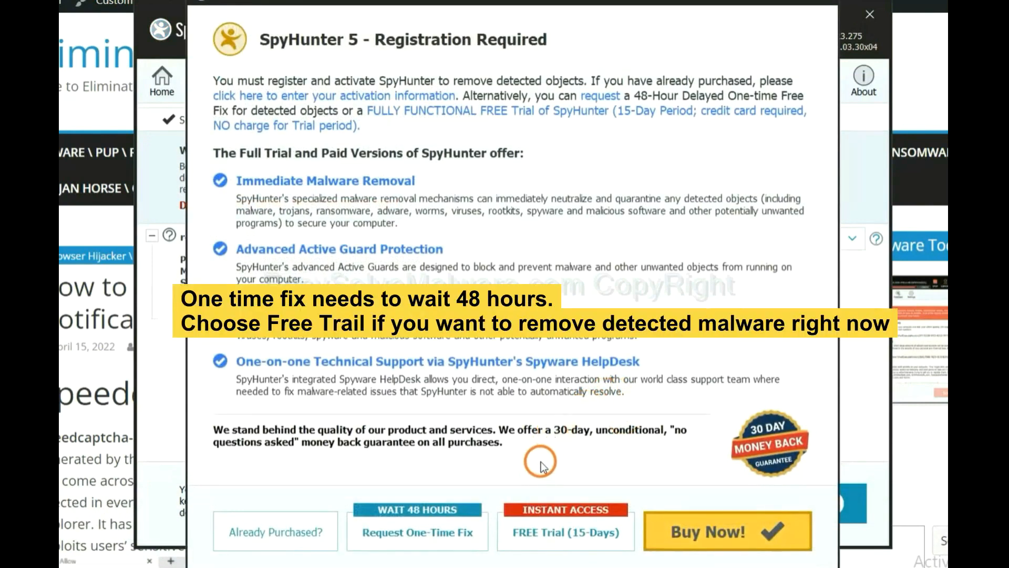
{"action": "mouse_move", "coordinate": [417, 531]}
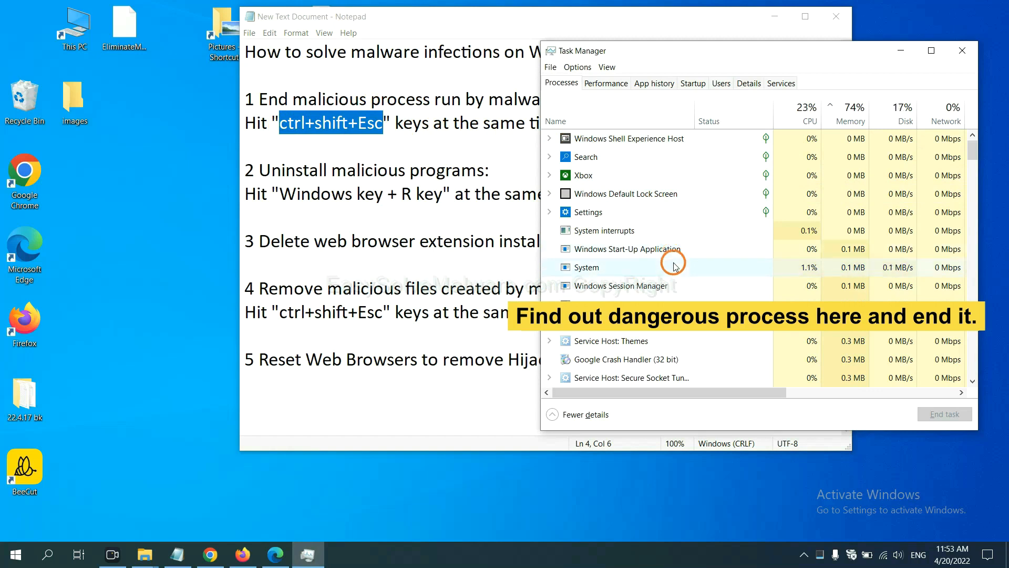
Step: Select a suspicious process in Task Manager, then close Task Manager
{"action": "left_click", "coordinate": [584, 267]}
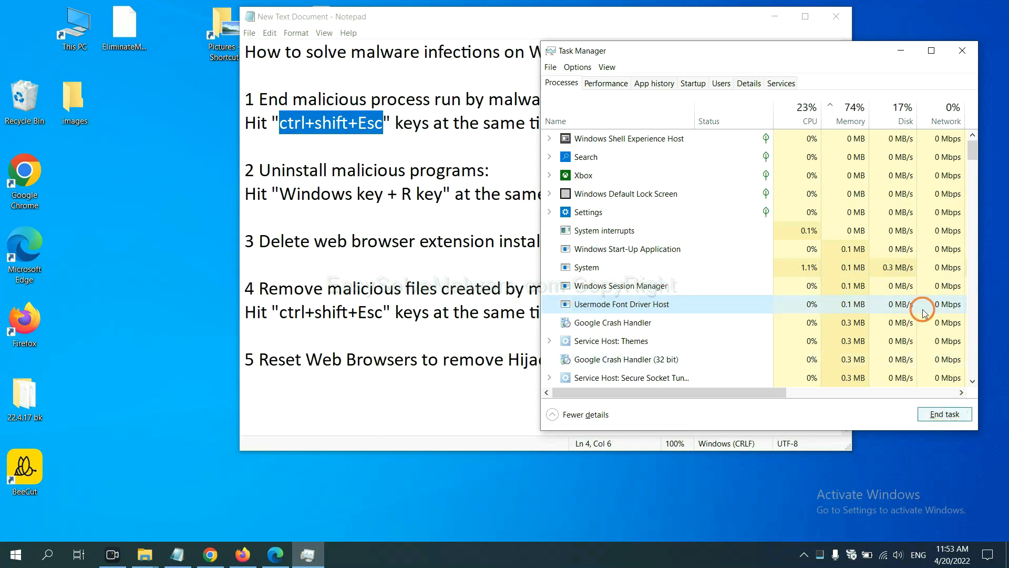
{"action": "left_click", "coordinate": [961, 51]}
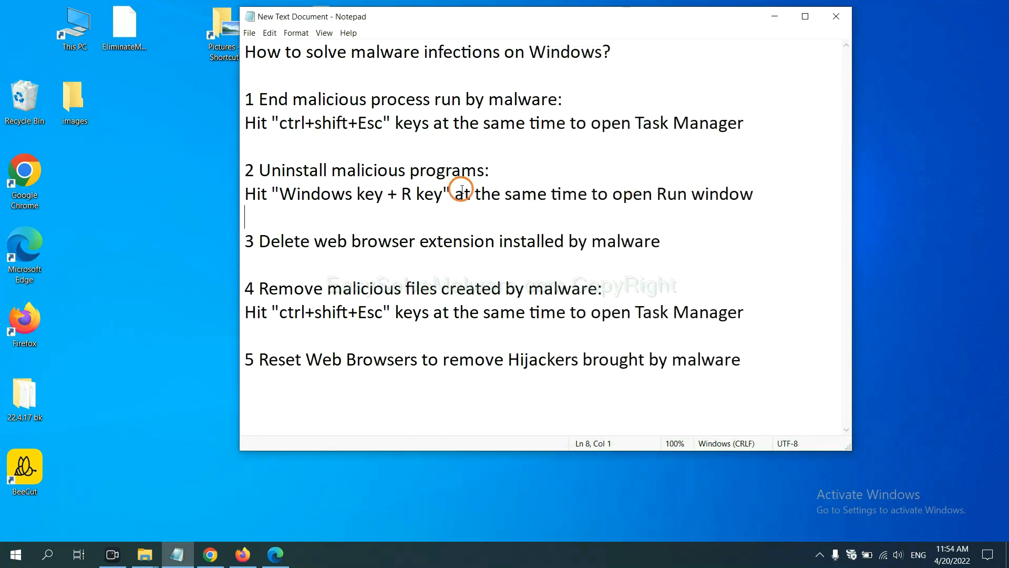
{"action": "mouse_move", "coordinate": [327, 189]}
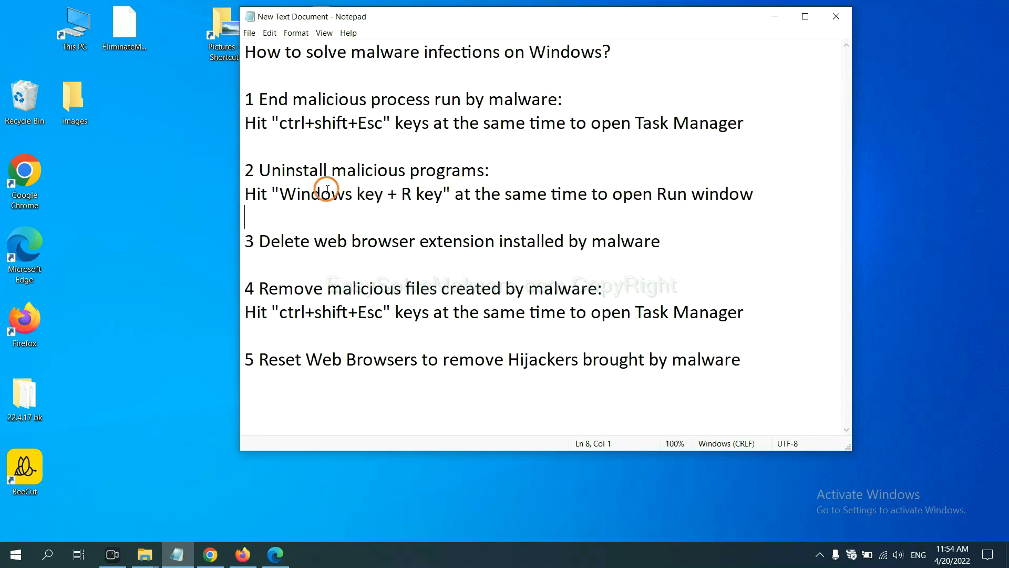
Step: Launch Control Panel from Run and select a suspicious entry under Uninstall a program
{"action": "double_click", "coordinate": [309, 194]}
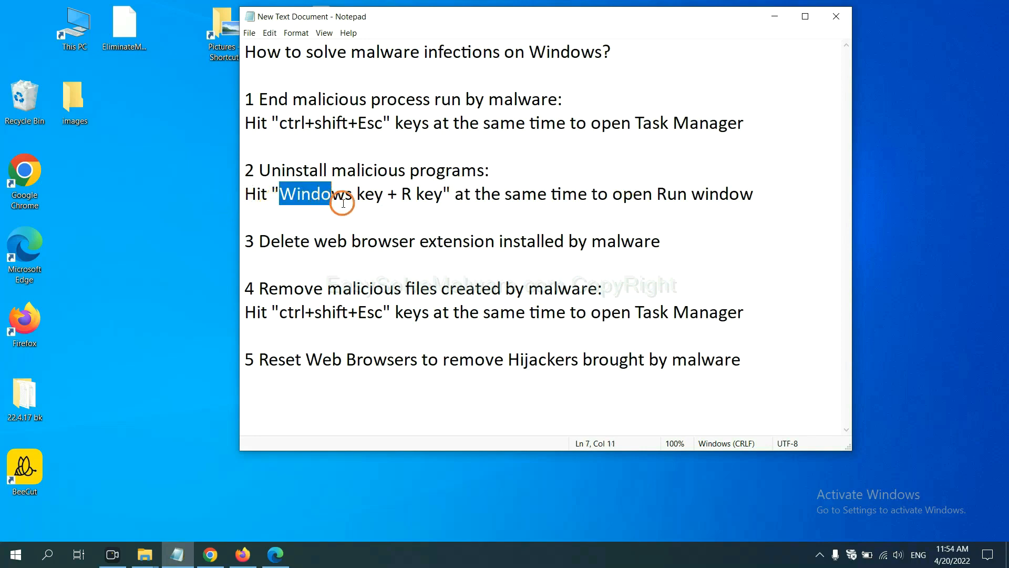
{"action": "left_click_drag", "start_coordinate": [341, 194], "coordinate": [441, 194]}
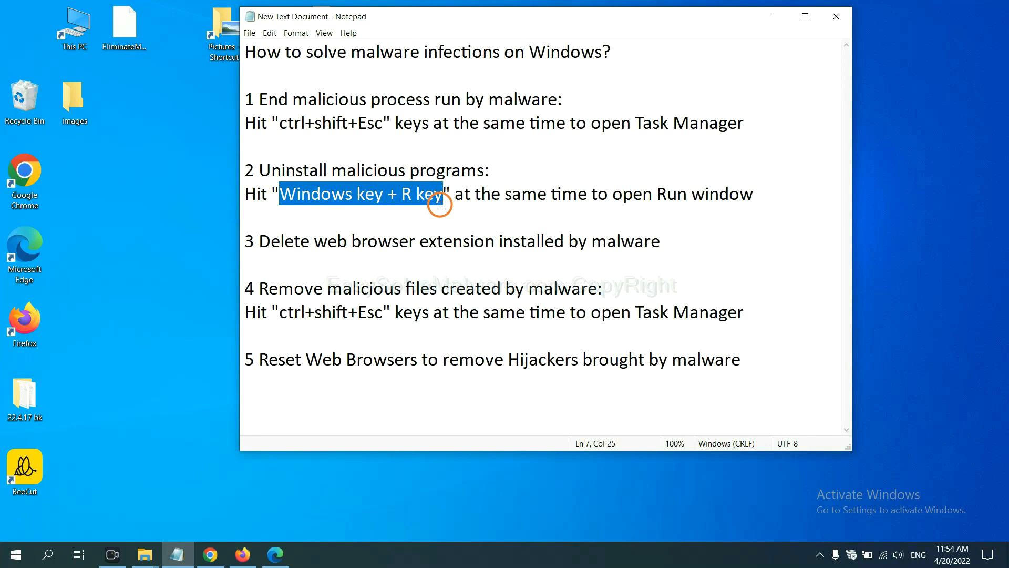
{"action": "mouse_move", "coordinate": [446, 210]}
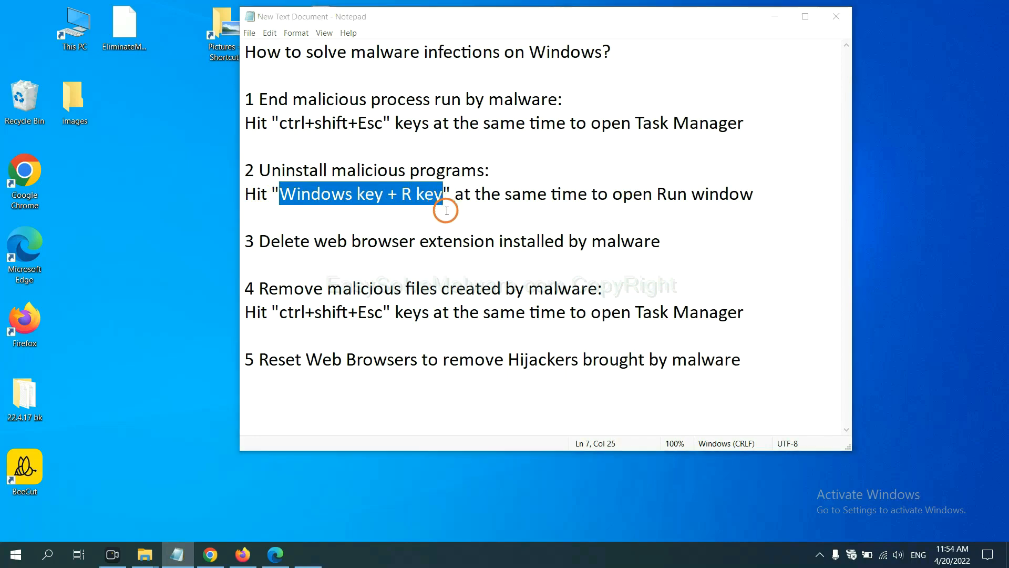
{"action": "key", "text": "win+r"}
{"action": "type", "text": "control panel"}
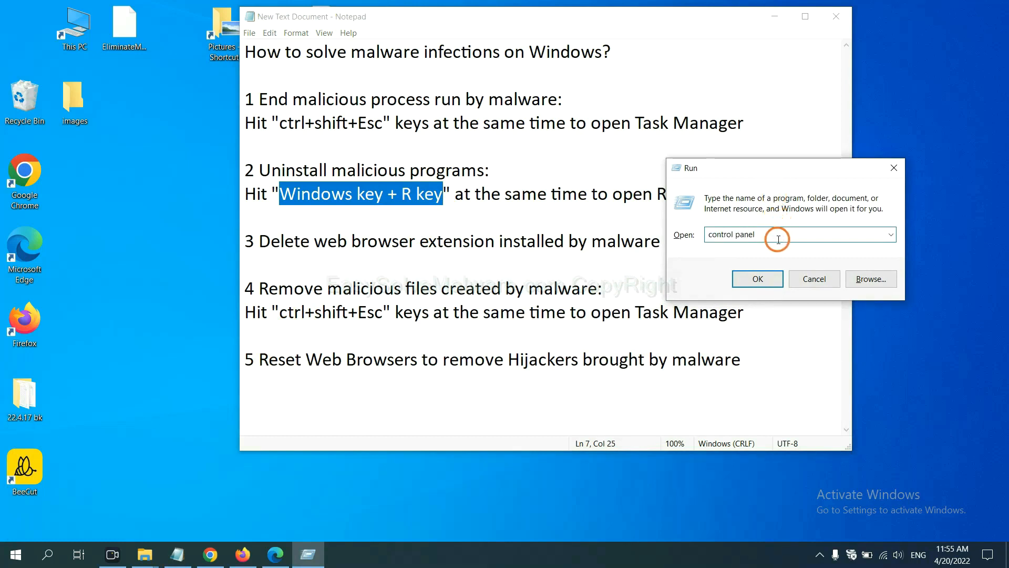
{"action": "double_click", "coordinate": [730, 233]}
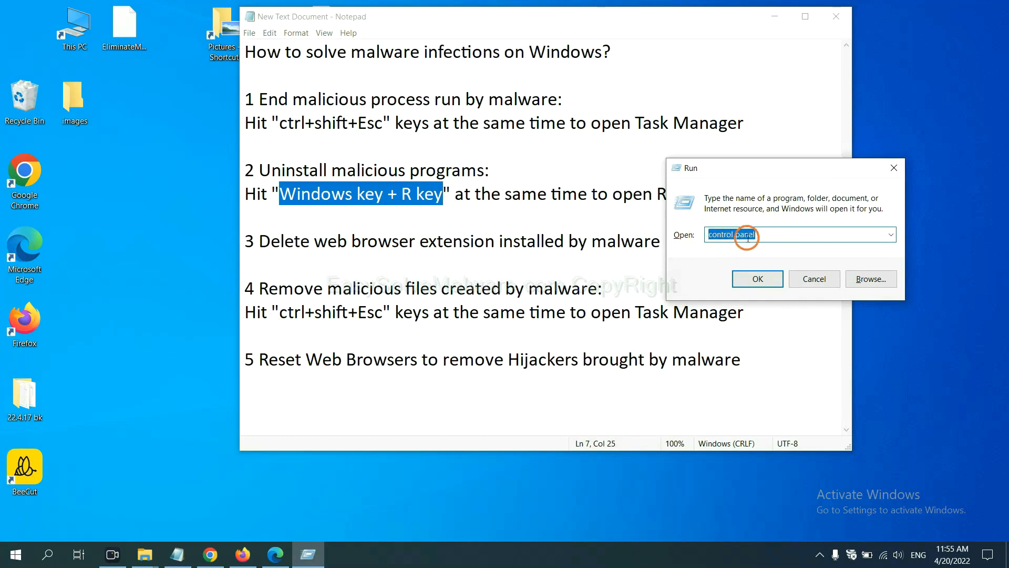
{"action": "left_click", "coordinate": [757, 278]}
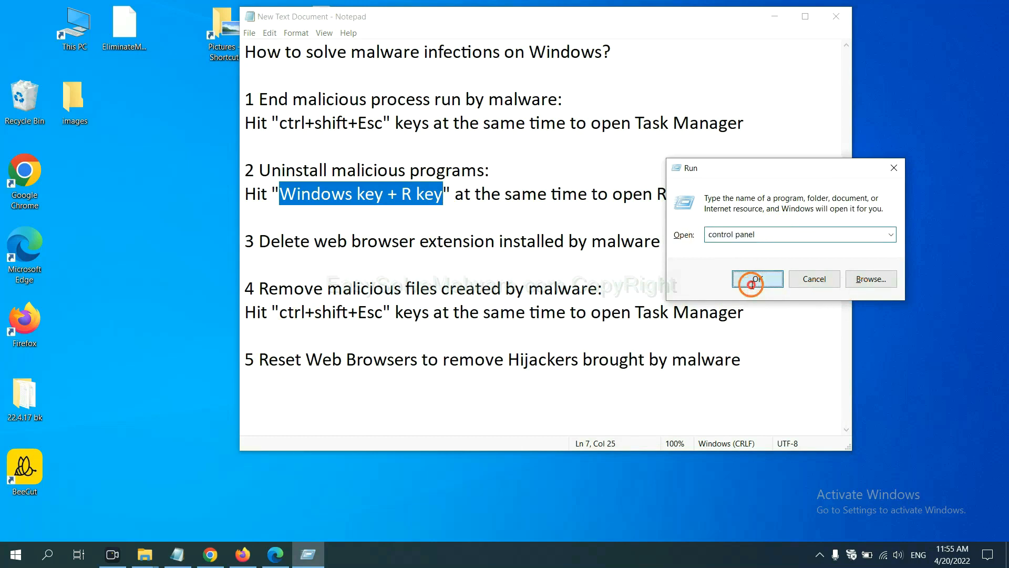
{"action": "left_click", "coordinate": [756, 279]}
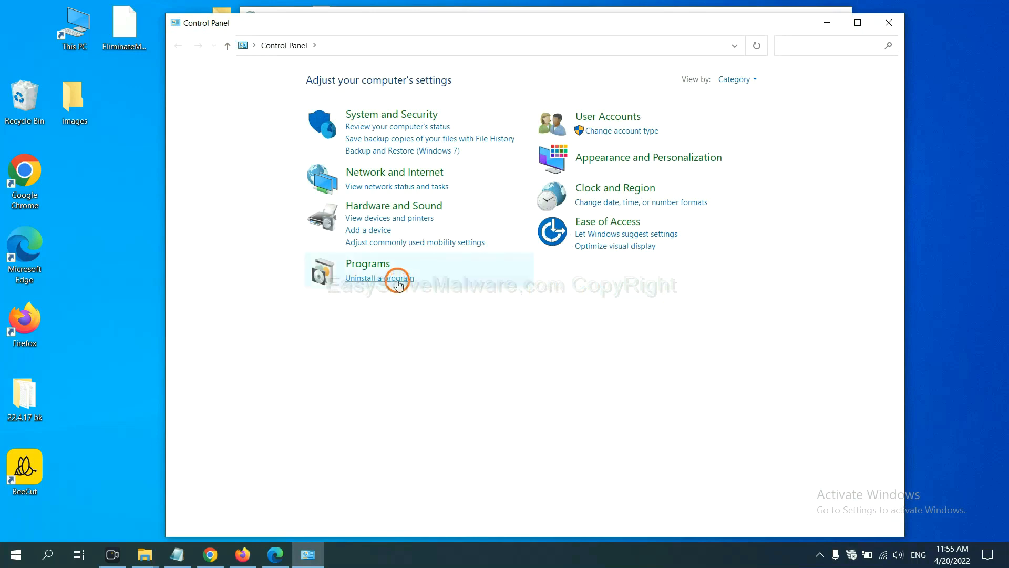
{"action": "left_click", "coordinate": [378, 277]}
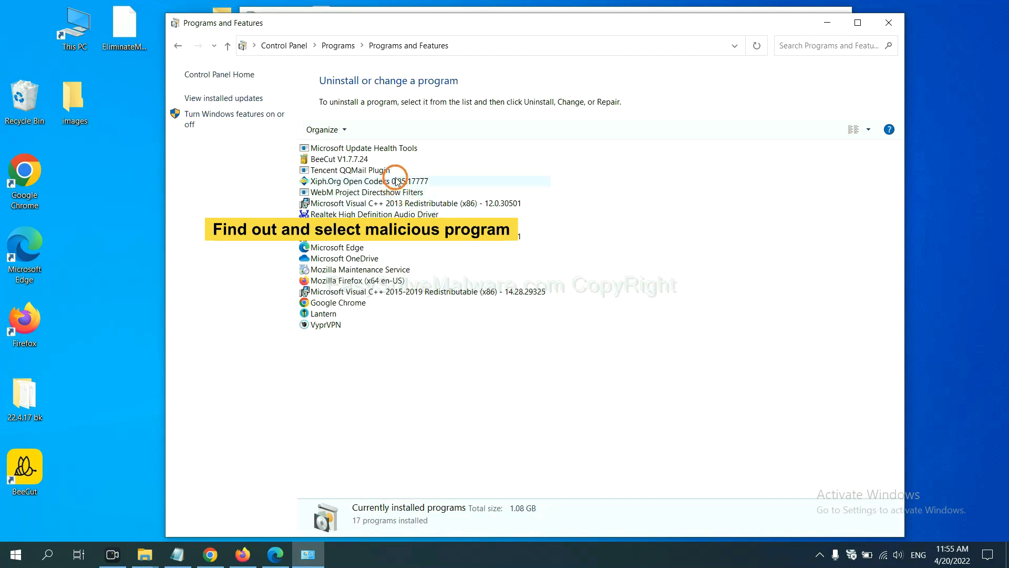
{"action": "left_click", "coordinate": [360, 181]}
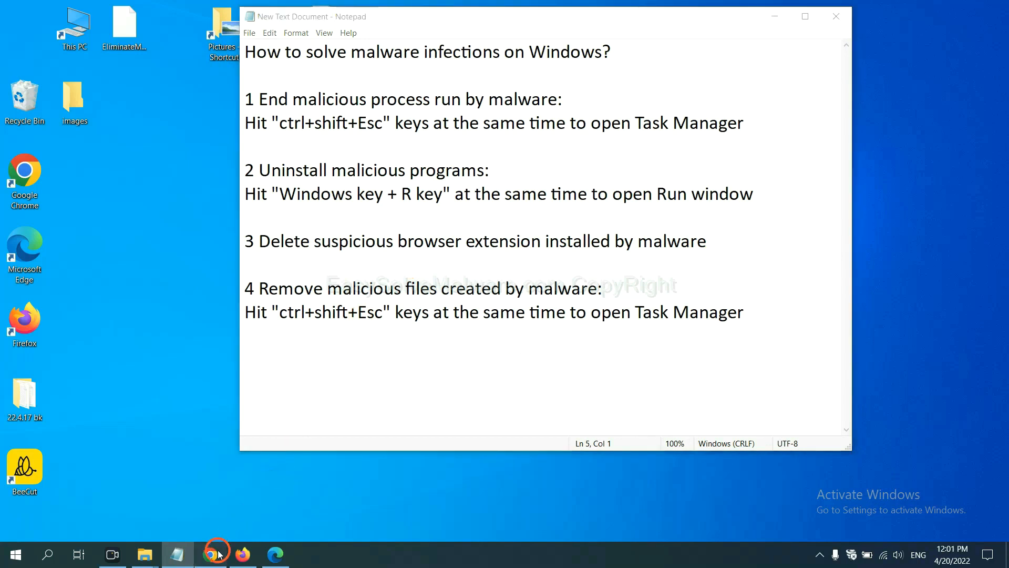
Step: Open Chrome's Extensions page from More tools, showing the Scroll To Top extension
{"action": "left_click", "coordinate": [209, 553]}
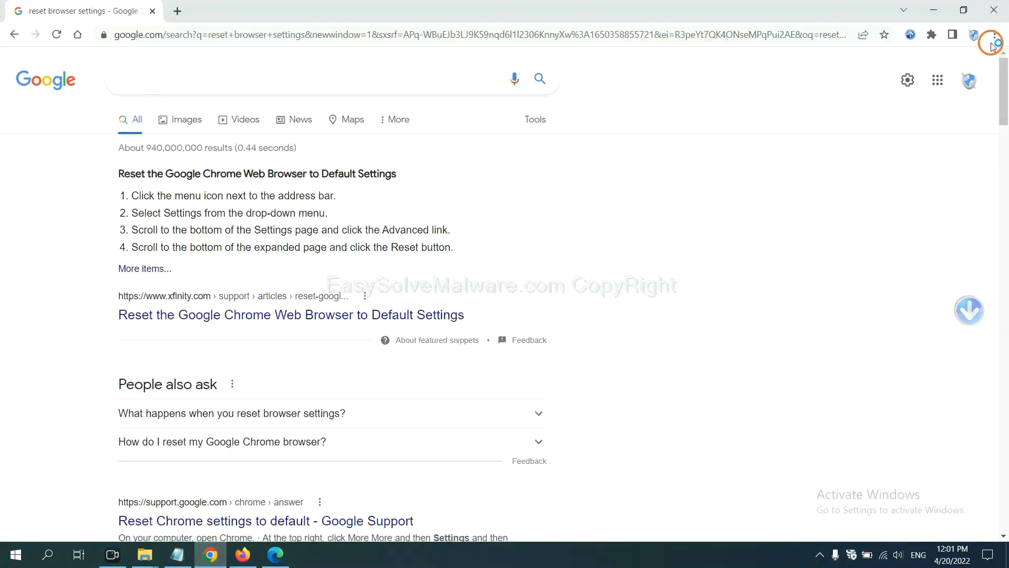
{"action": "left_click", "coordinate": [993, 35]}
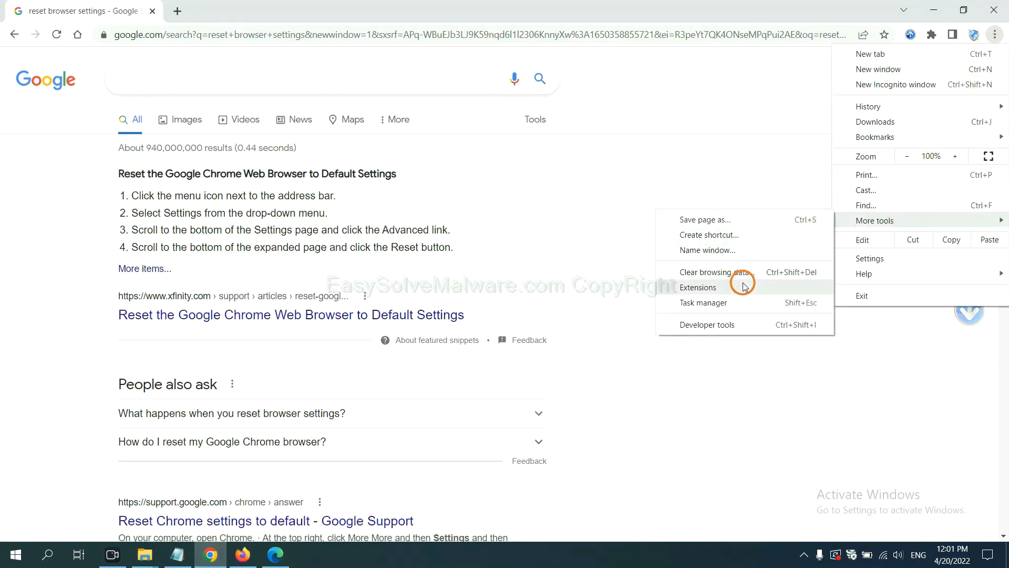
{"action": "left_click", "coordinate": [697, 287]}
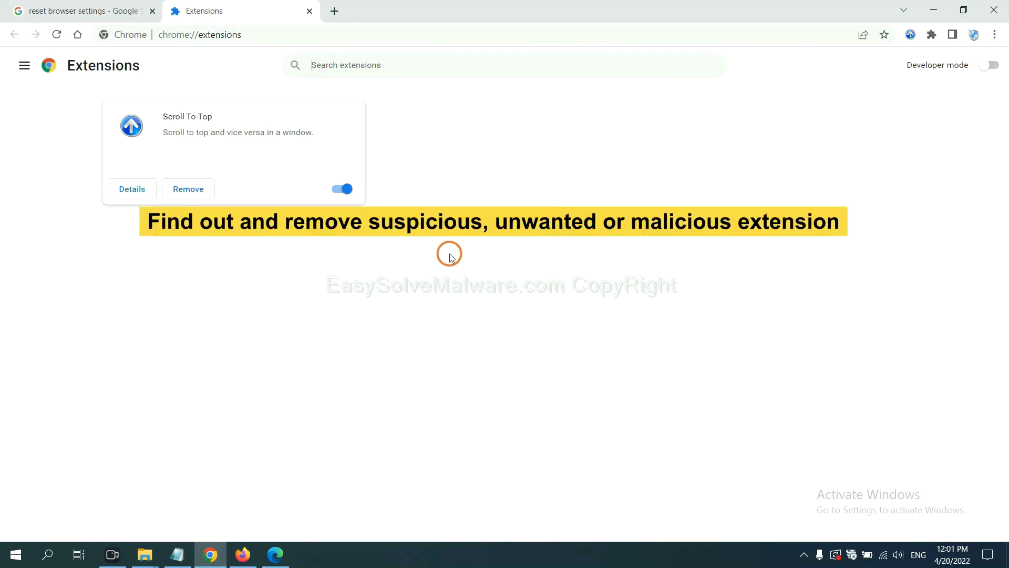
{"action": "mouse_move", "coordinate": [266, 237]}
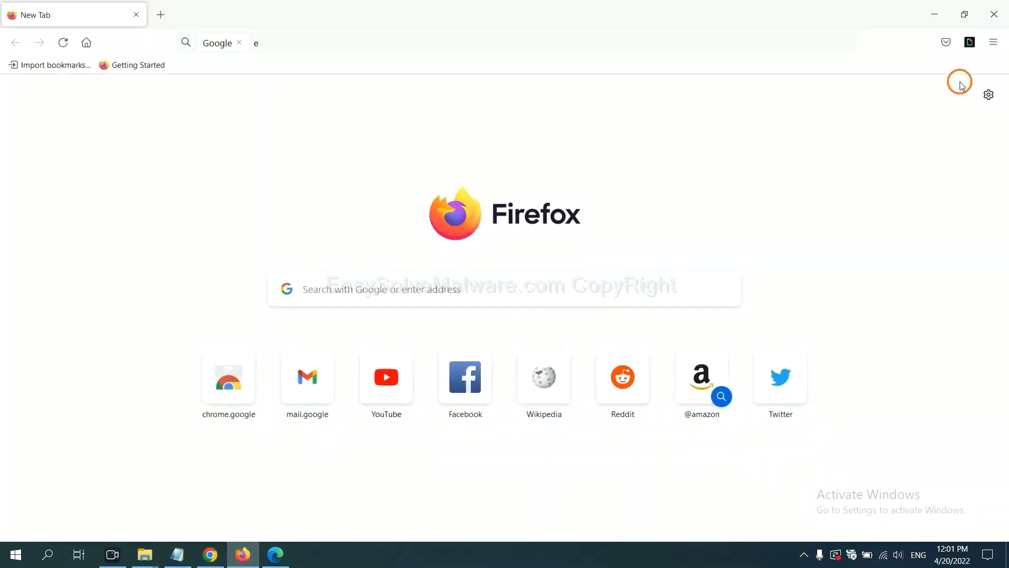
Step: Open Firefox's Add-ons and themes and show GIPHY for Firefox's ••• options
{"action": "left_click", "coordinate": [993, 43]}
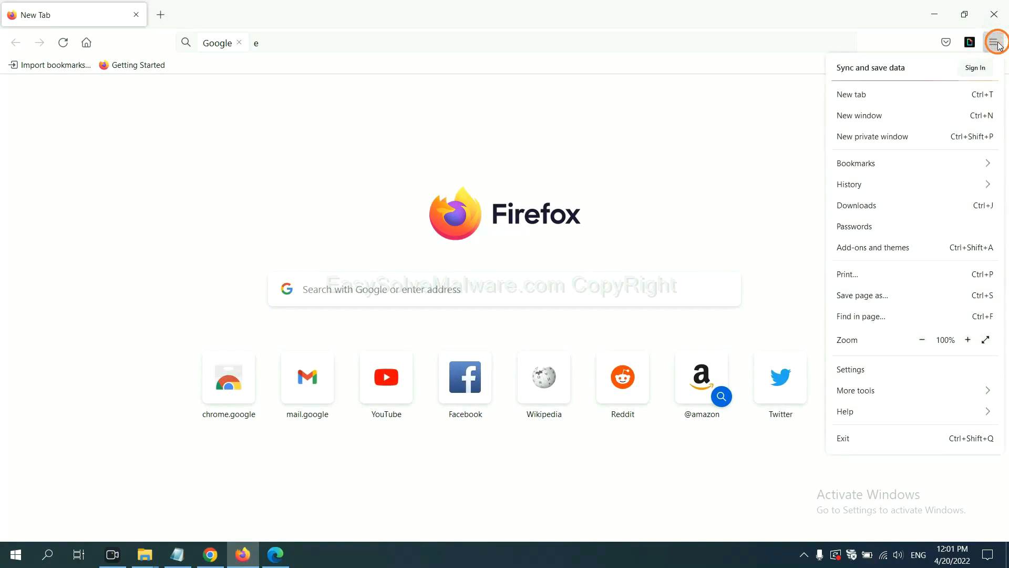
{"action": "mouse_move", "coordinate": [903, 185]}
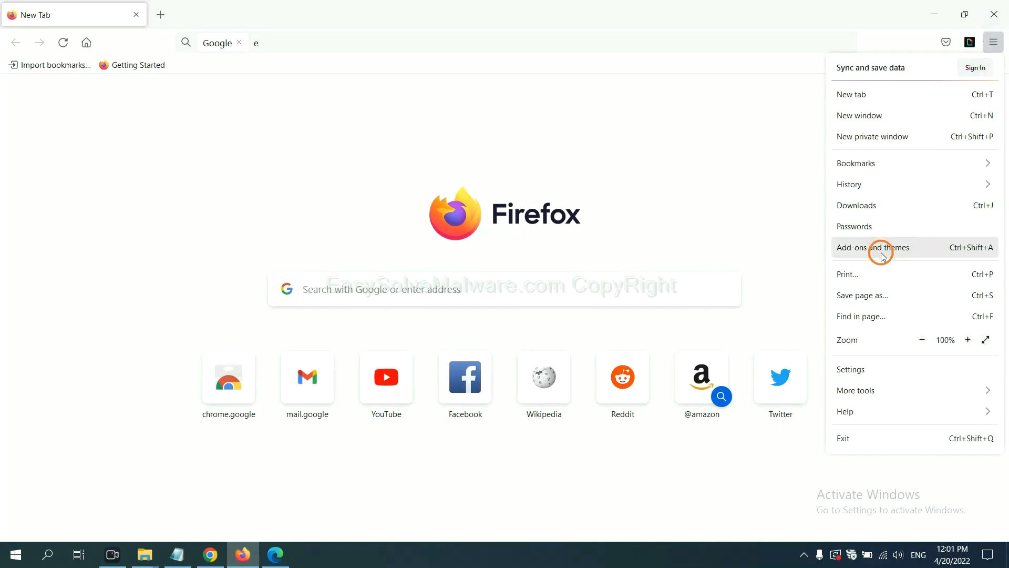
{"action": "left_click", "coordinate": [872, 247]}
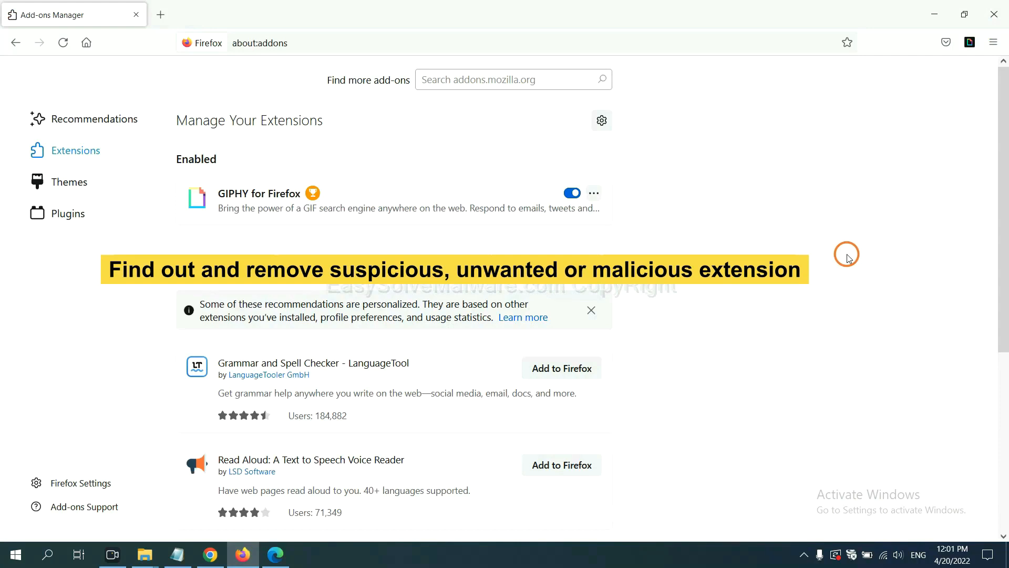
{"action": "left_click", "coordinate": [592, 192]}
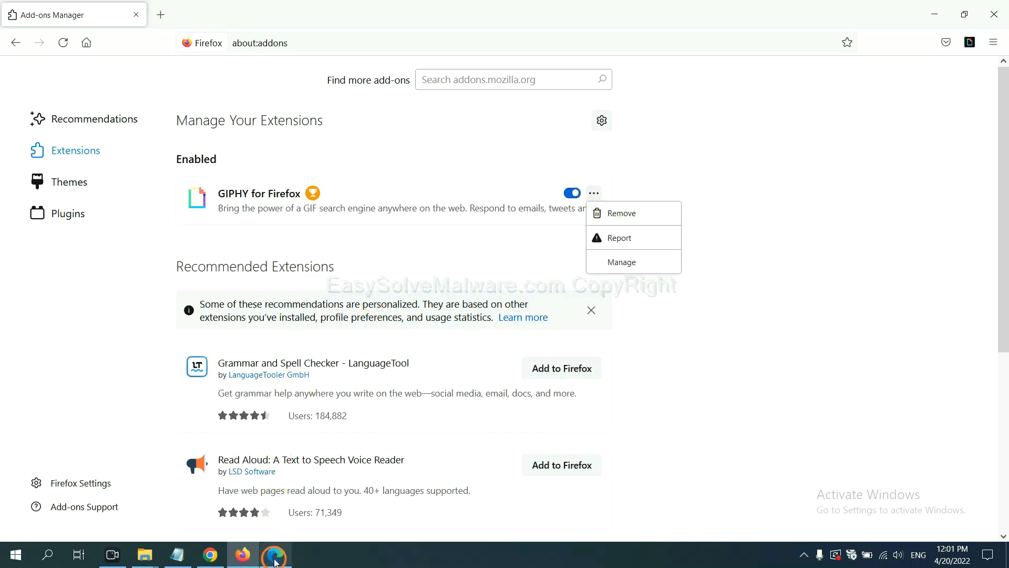
Step: Open Edge's extension management page and remove ArcVpn Free Fast VPN Proxy
{"action": "left_click", "coordinate": [275, 554]}
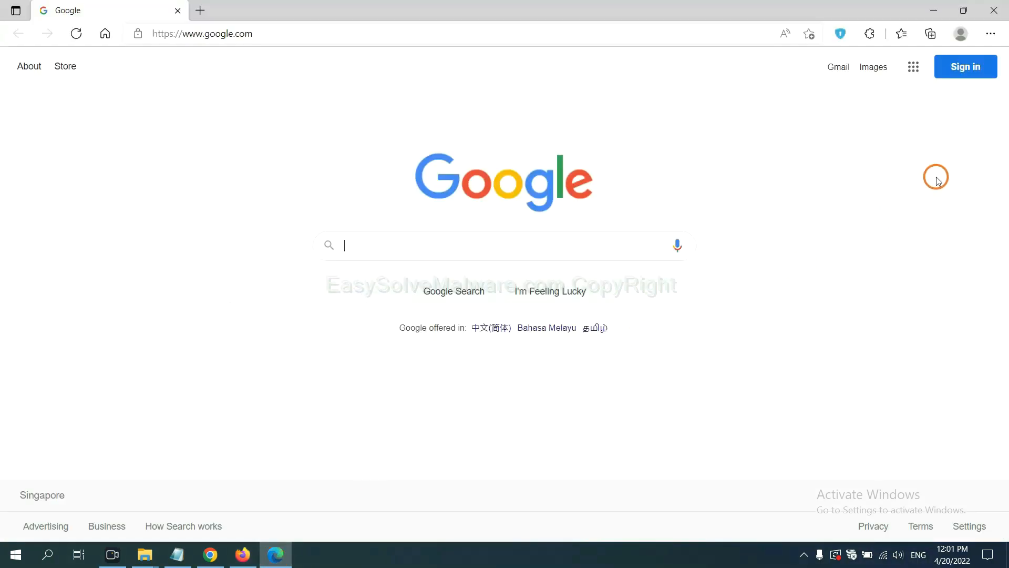
{"action": "mouse_move", "coordinate": [990, 33]}
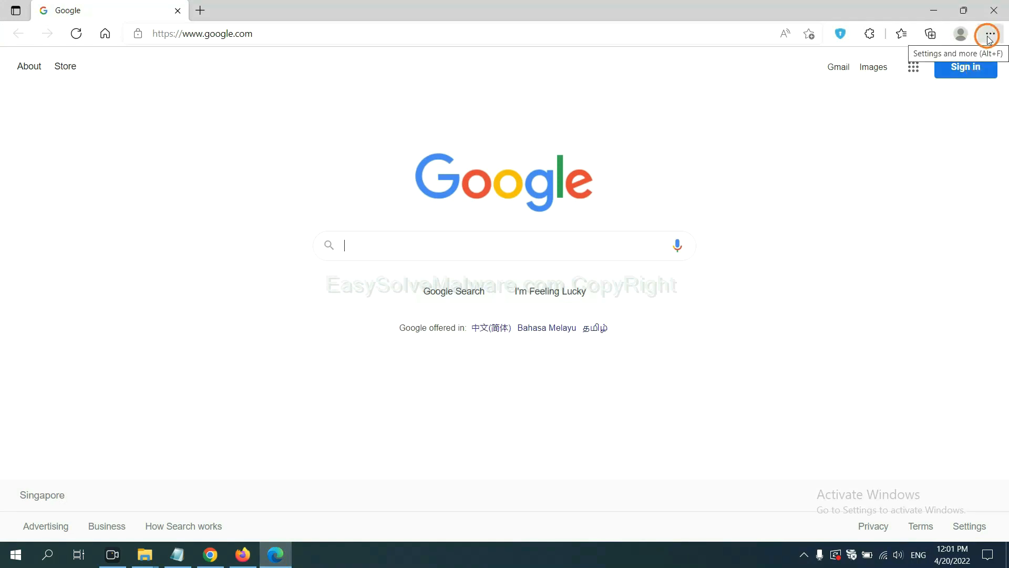
{"action": "left_click", "coordinate": [989, 33]}
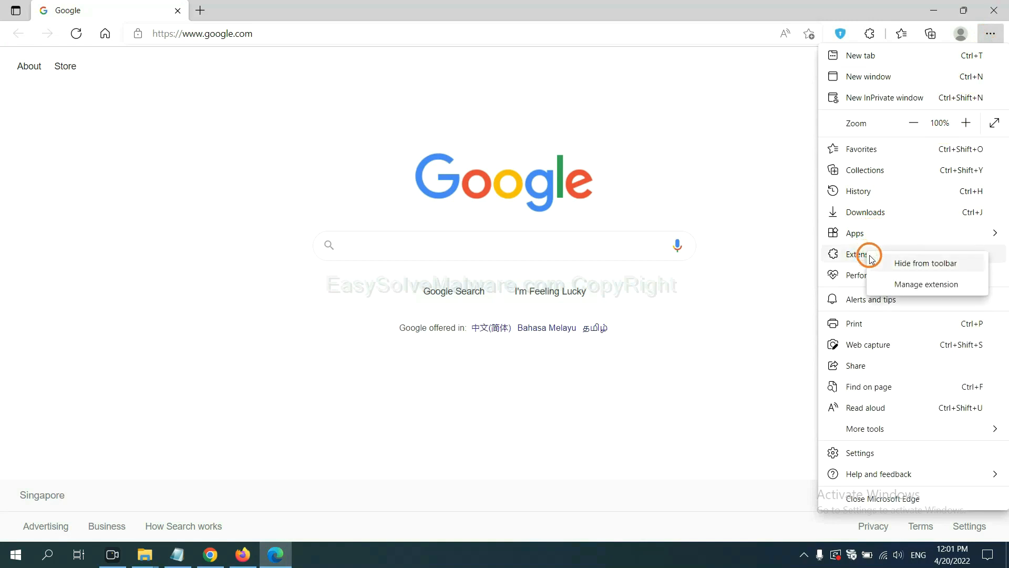
{"action": "mouse_move", "coordinate": [907, 284]}
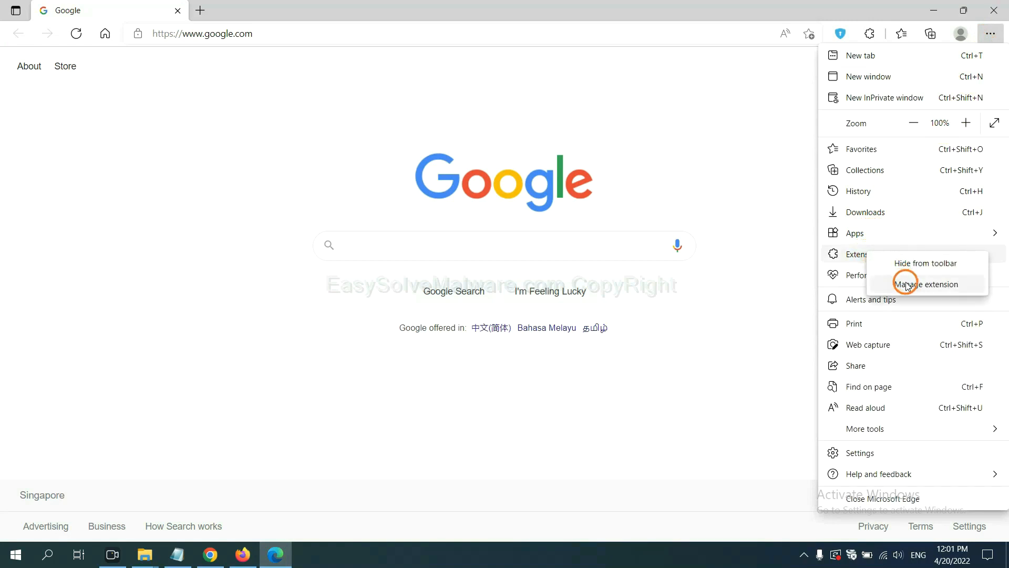
{"action": "left_click", "coordinate": [926, 284]}
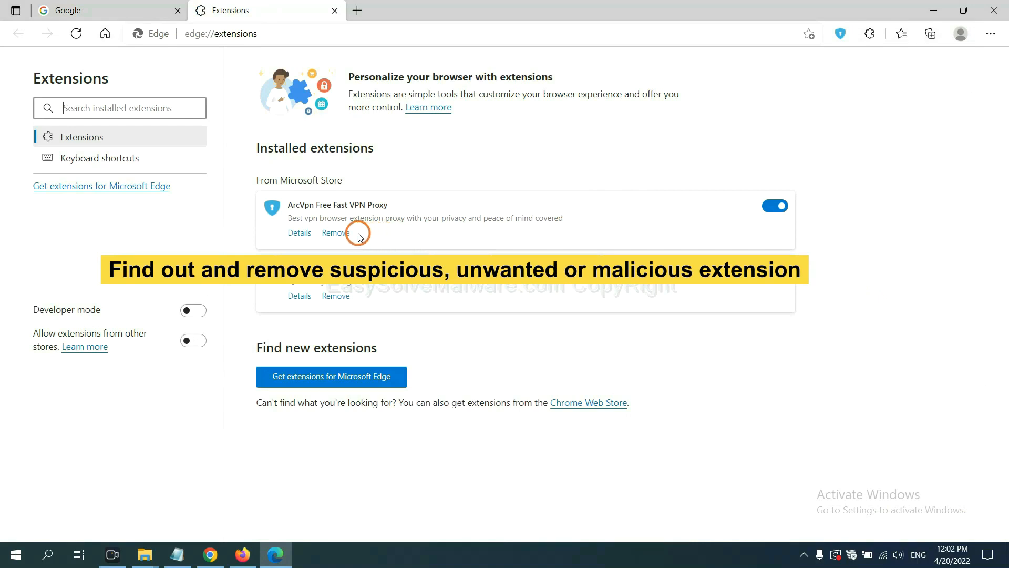
{"action": "left_click", "coordinate": [335, 232]}
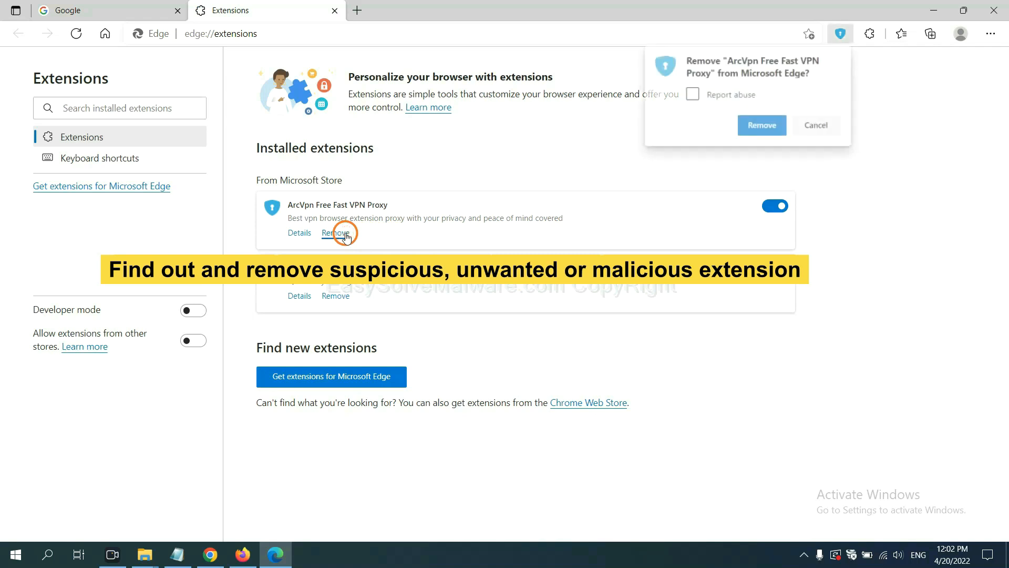
{"action": "left_click", "coordinate": [762, 125]}
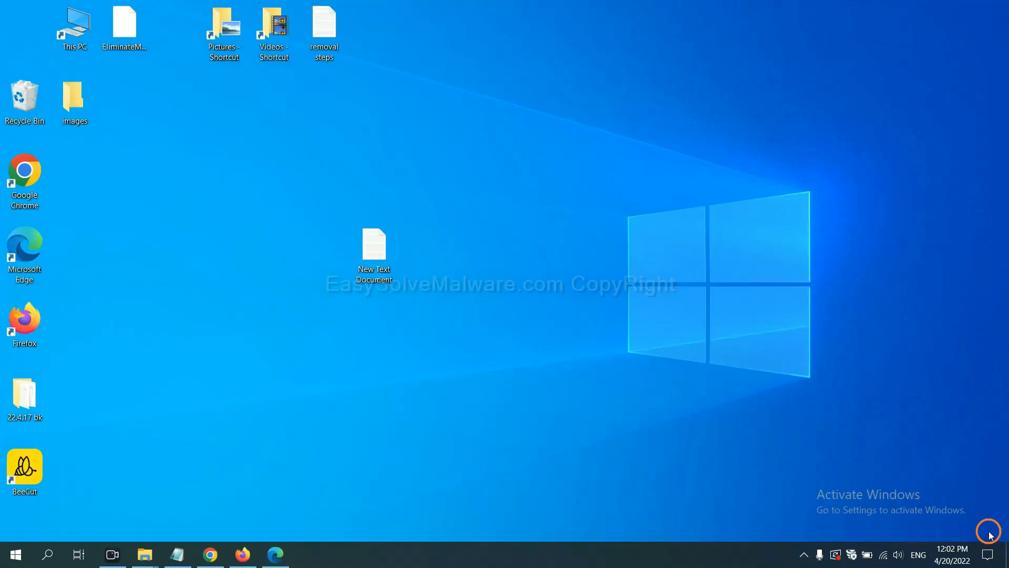
Step: Open the New Text Document removal notes and bring up the Run box
{"action": "double_click", "coordinate": [373, 251]}
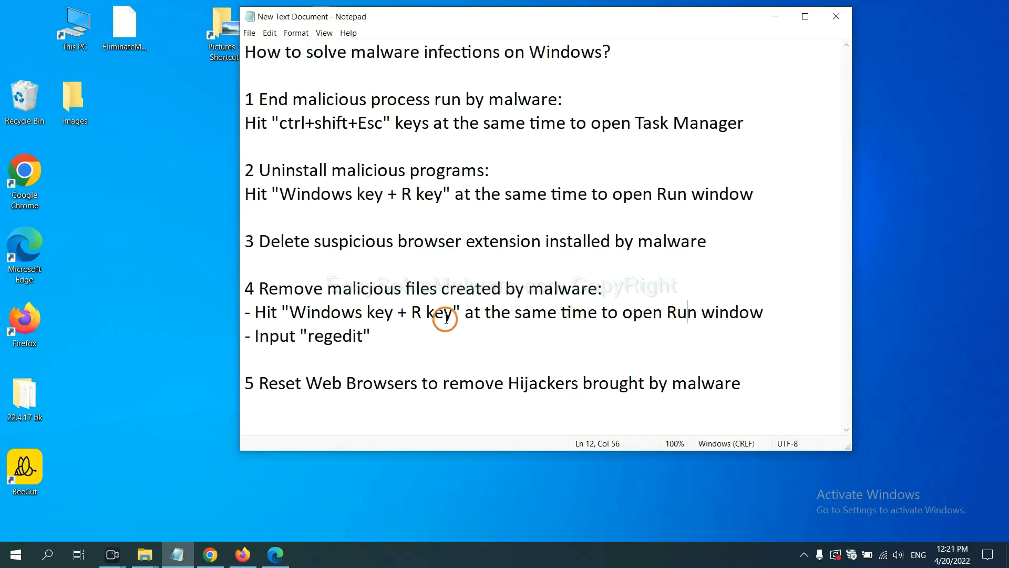
{"action": "mouse_move", "coordinate": [309, 318]}
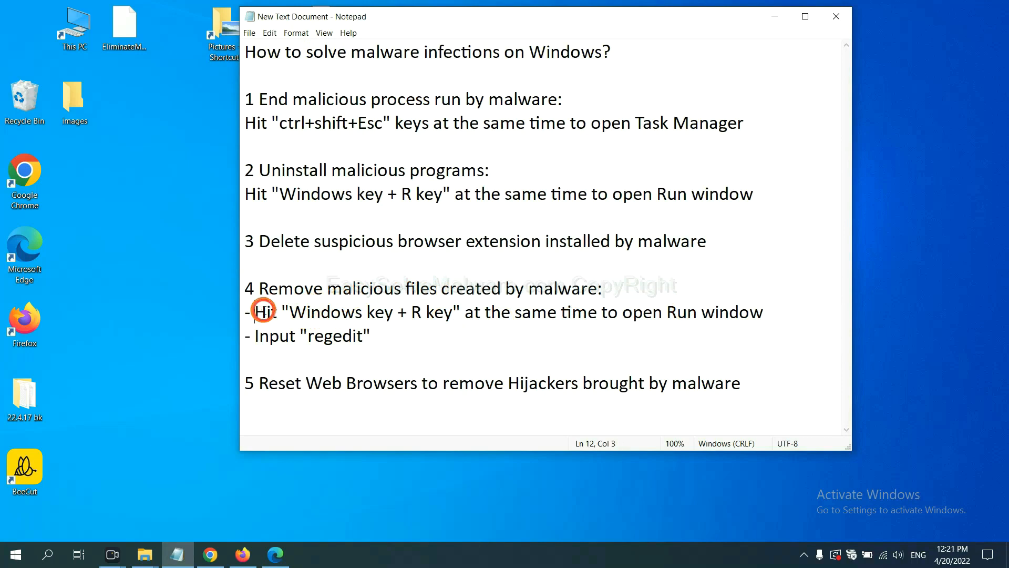
{"action": "left_click", "coordinate": [585, 313]}
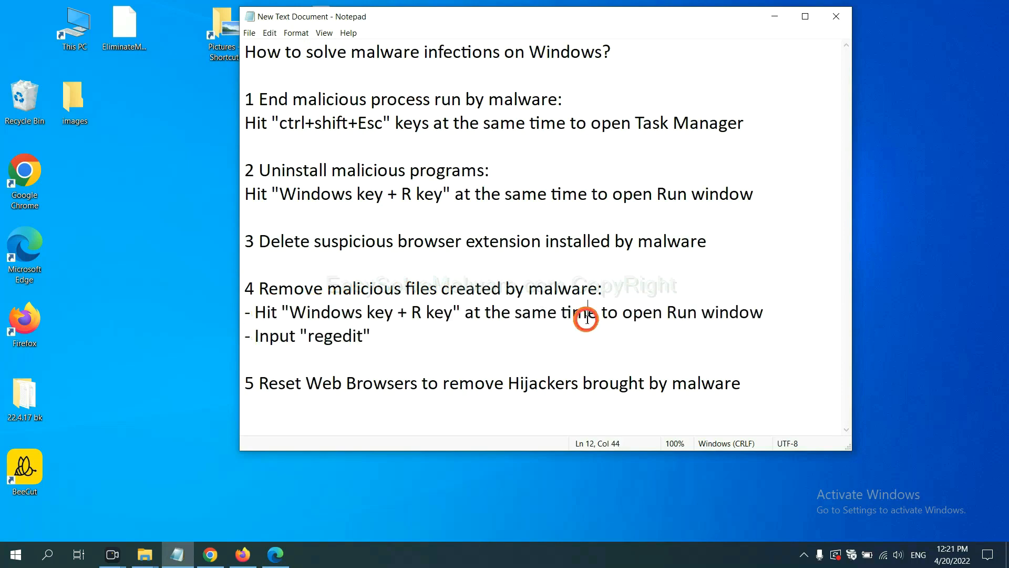
{"action": "key", "text": "win+r"}
{"action": "type", "text": "regedit"}
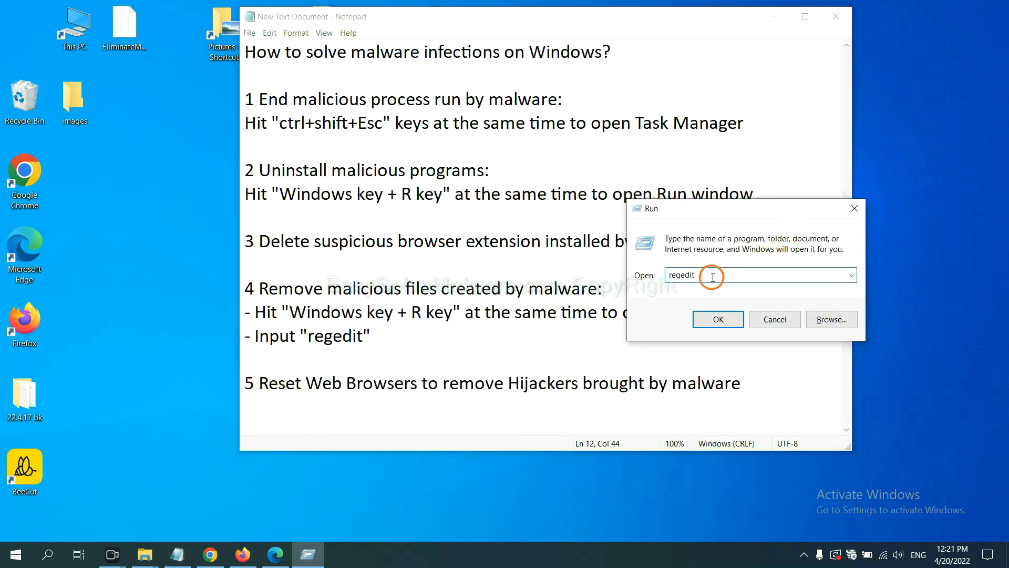
Step: Launch regedit and search for 'be', landing on BeeCut.exe under FEATURE_BROWSER_EMULATION
{"action": "left_click", "coordinate": [717, 319]}
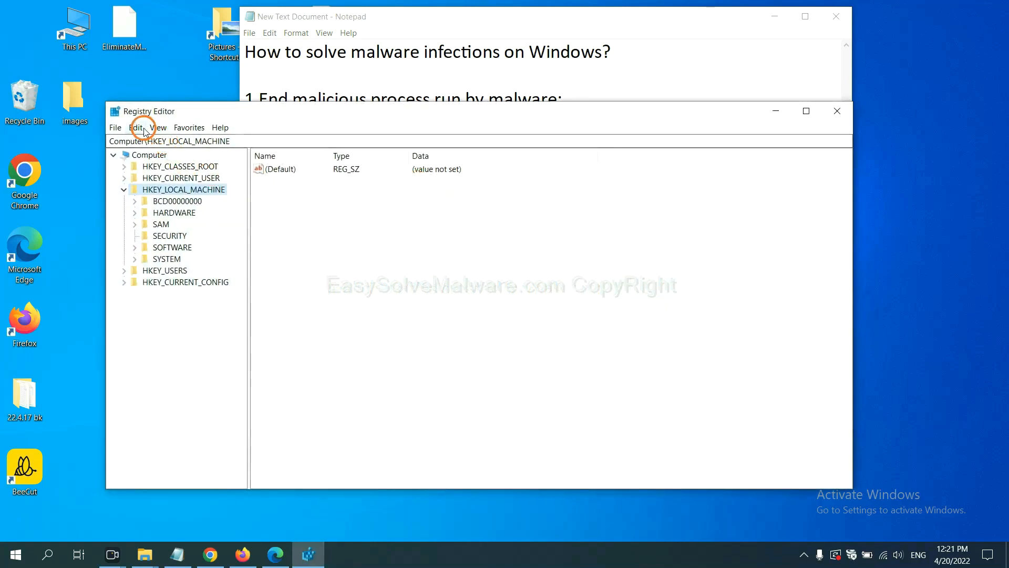
{"action": "left_click", "coordinate": [138, 128]}
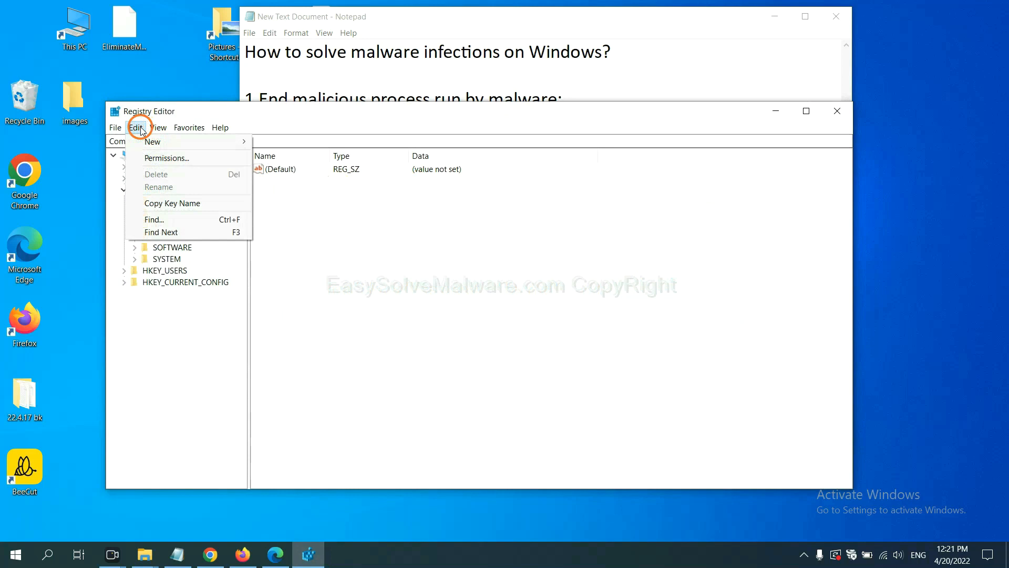
{"action": "mouse_move", "coordinate": [177, 219]}
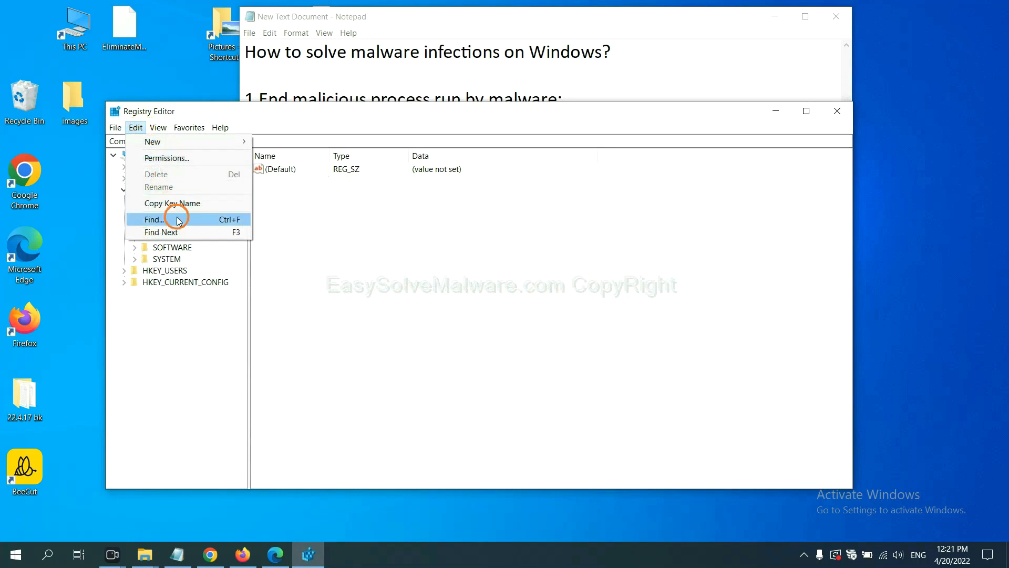
{"action": "left_click", "coordinate": [153, 218]}
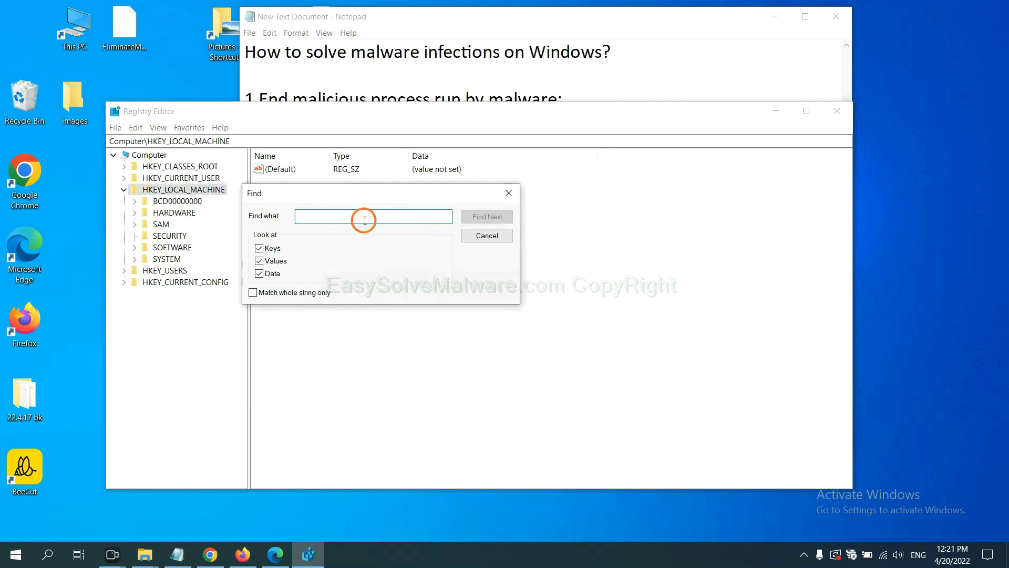
{"action": "type", "text": "Input the name of malware"}
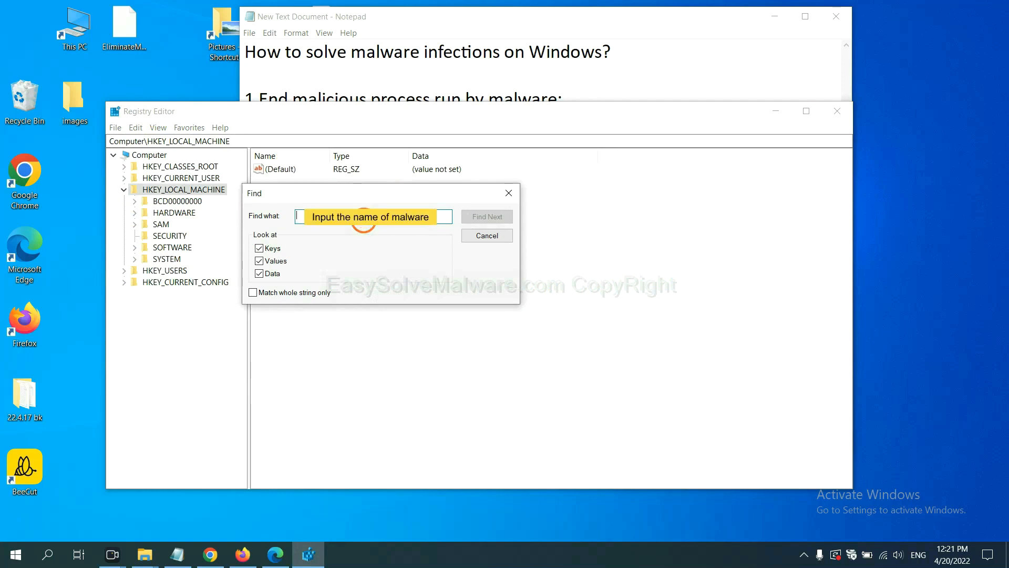
{"action": "type", "text": "be"}
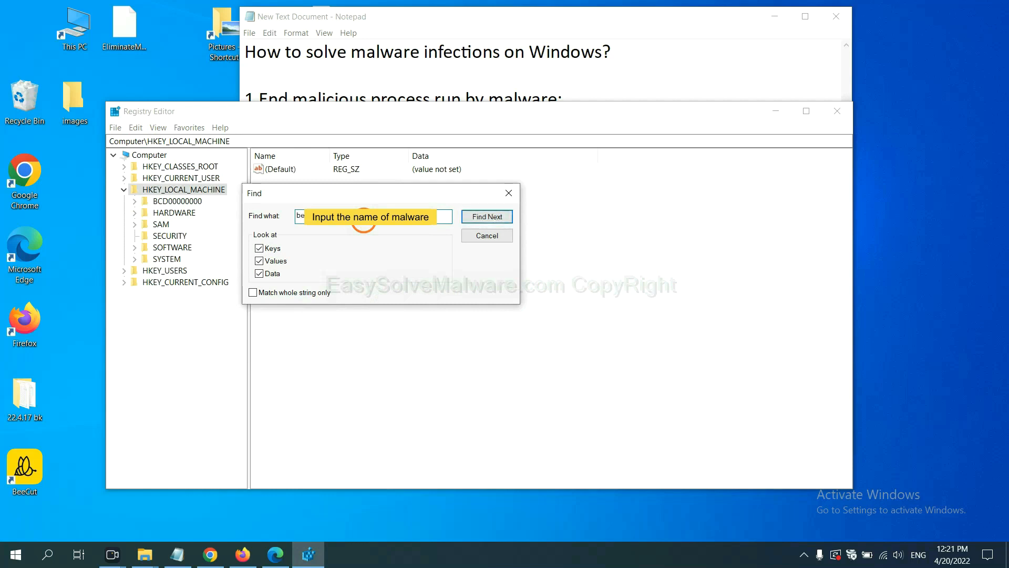
{"action": "left_click", "coordinate": [487, 216]}
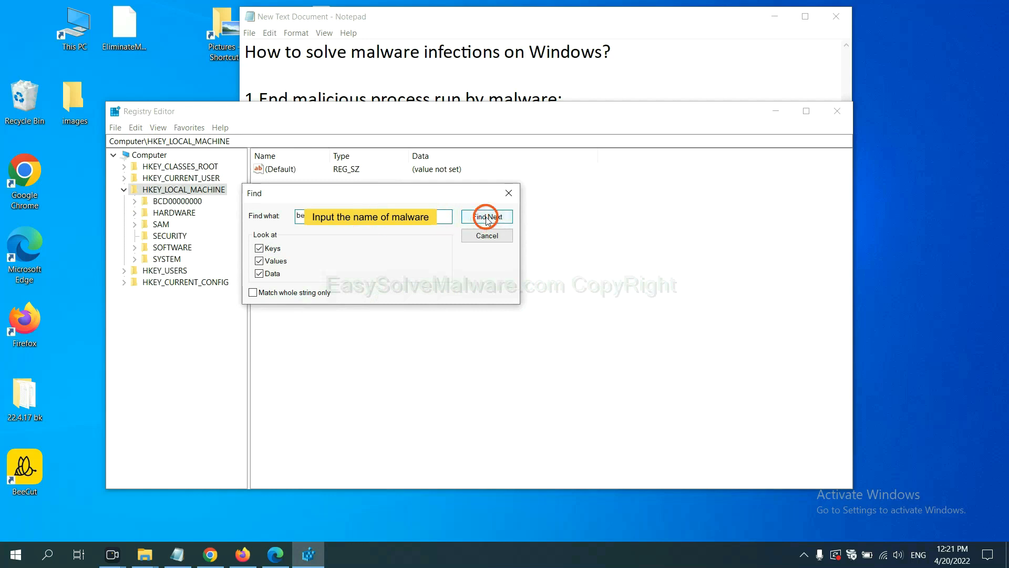
{"action": "left_click", "coordinate": [486, 216]}
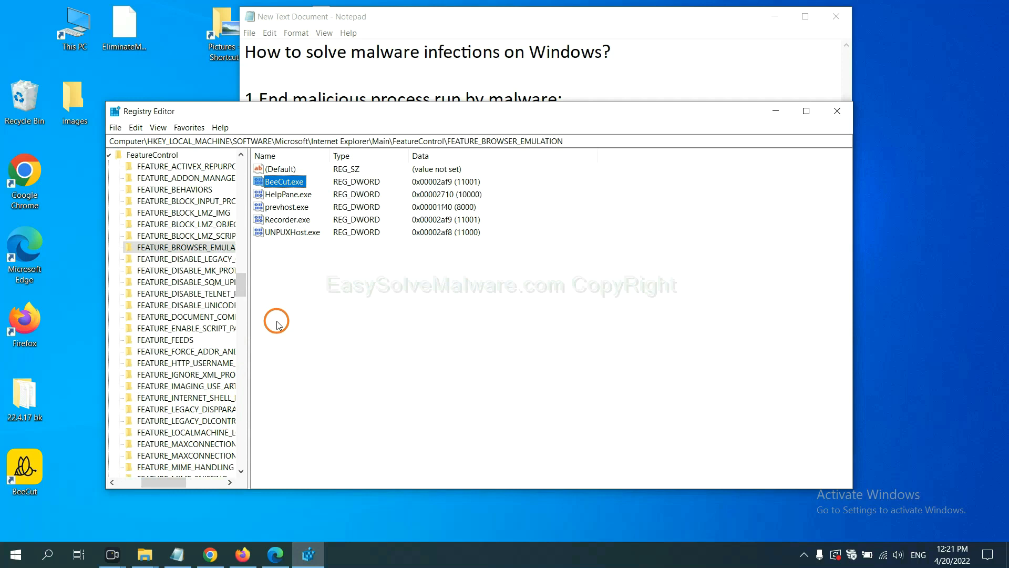
{"action": "right_click", "coordinate": [187, 247]}
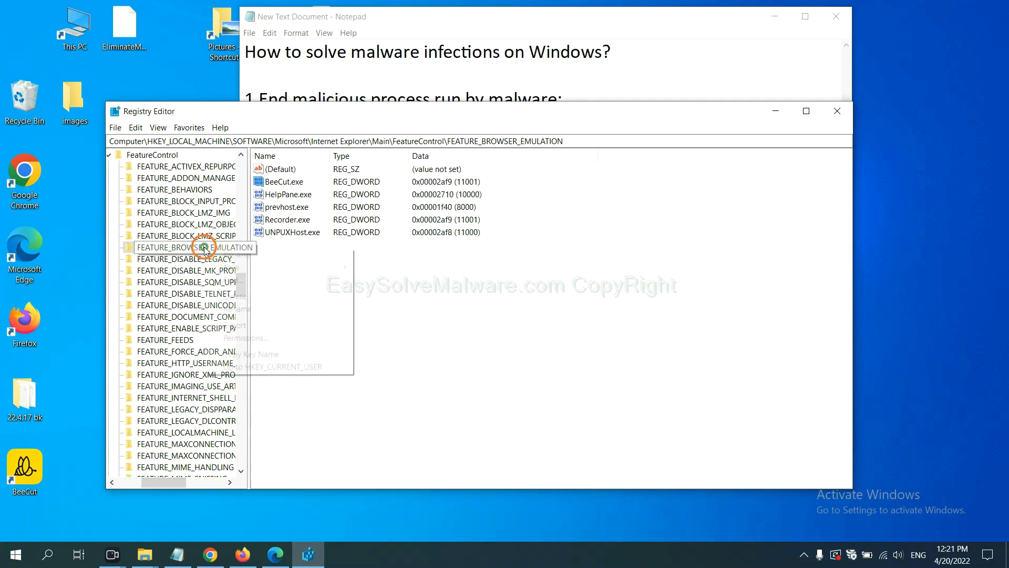
{"action": "right_click", "coordinate": [204, 247]}
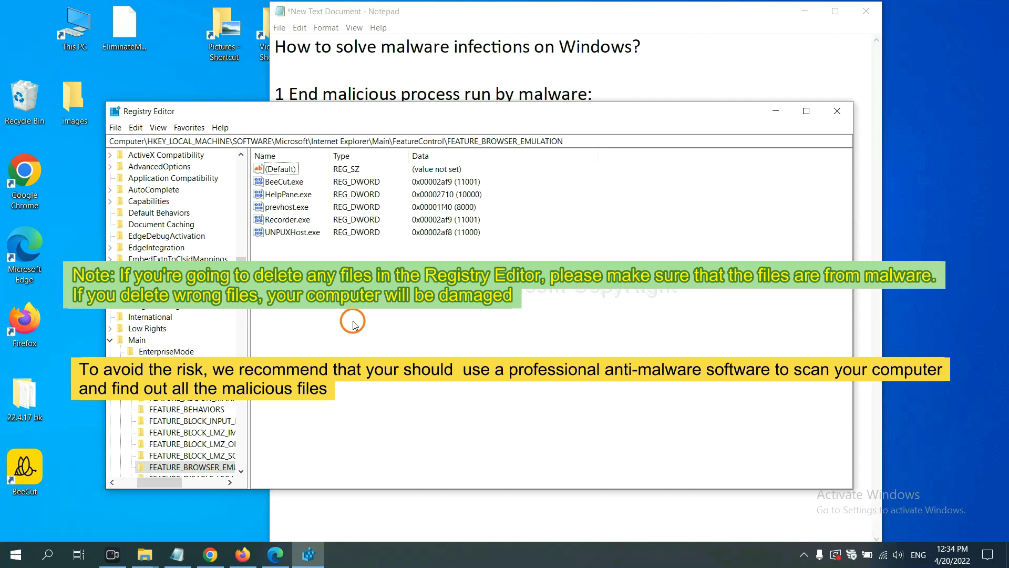
{"action": "left_click", "coordinate": [865, 11]}
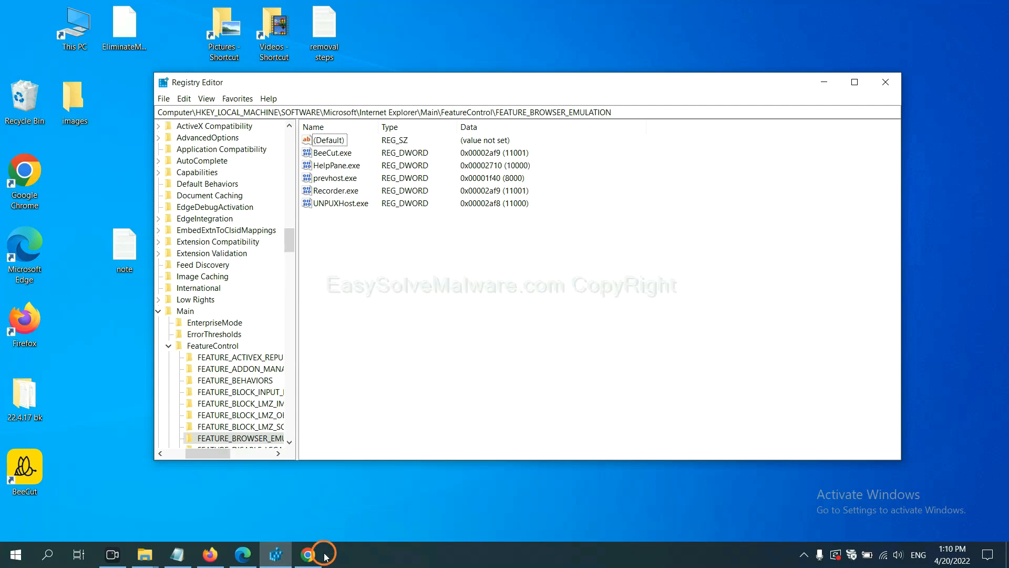
Step: Review the removal guide's Quick Menu of Windows steps in Chrome
{"action": "left_click", "coordinate": [309, 553]}
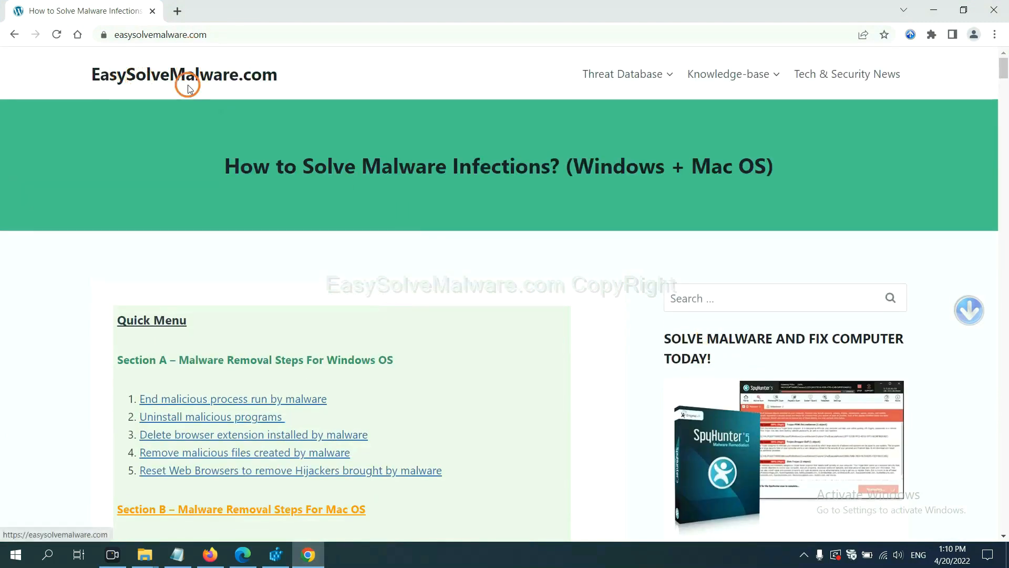
{"action": "scroll", "scroll_direction": "down", "scroll_amount": 3}
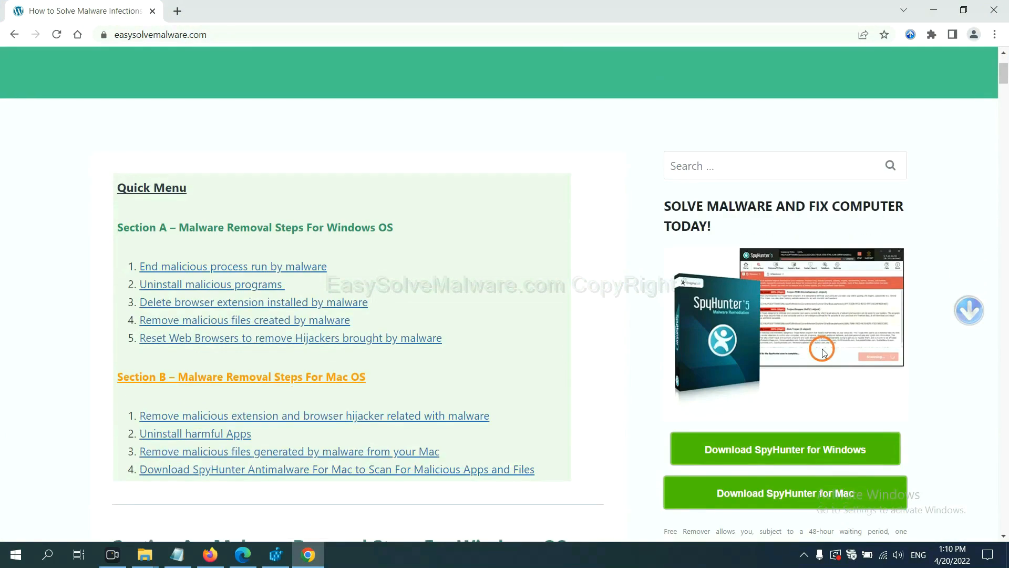
{"action": "scroll", "scroll_direction": "down", "scroll_amount": 3}
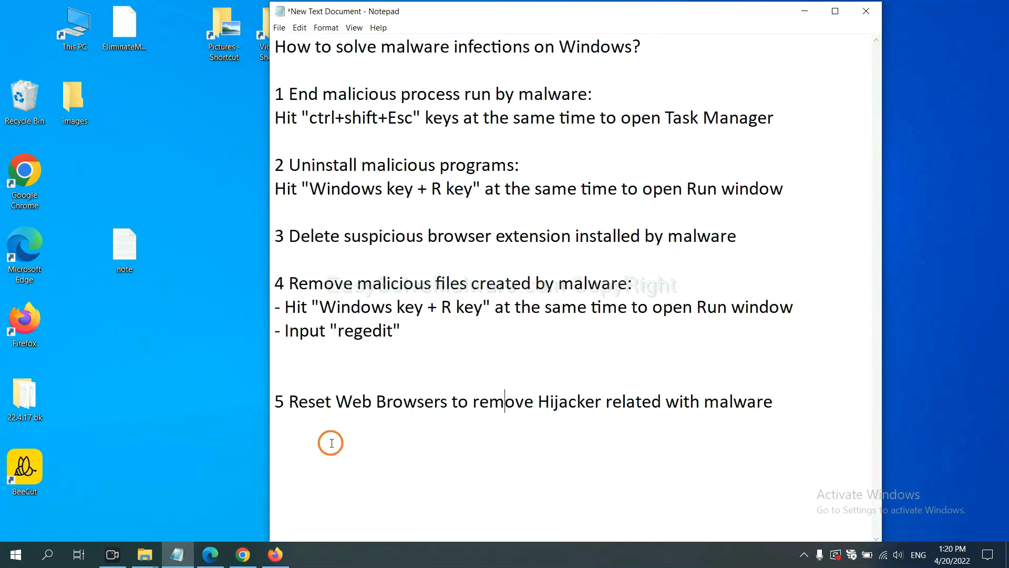
Step: Search Chrome settings for 'reset' and confirm restoring settings to their original defaults
{"action": "left_click", "coordinate": [241, 554]}
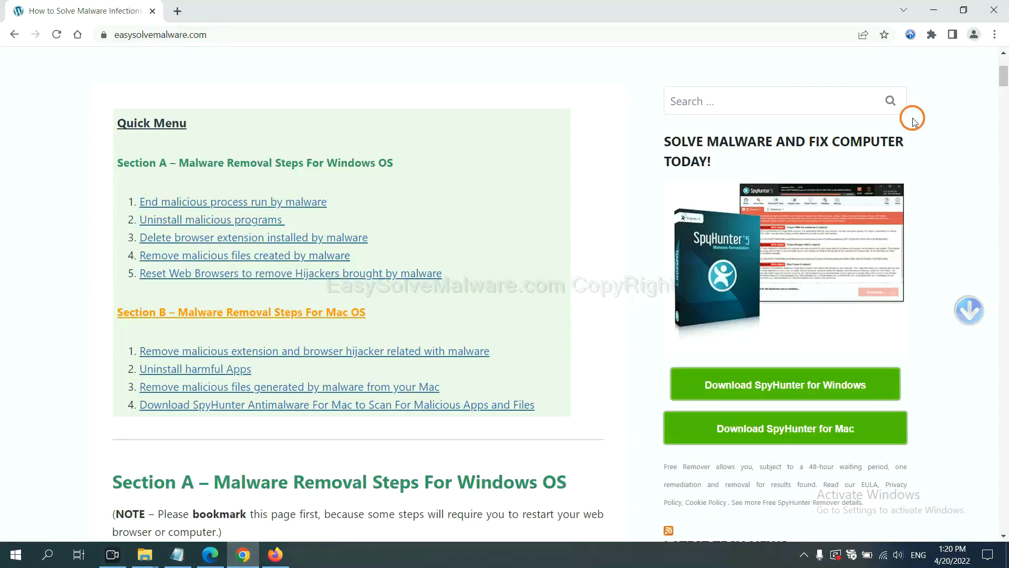
{"action": "left_click", "coordinate": [995, 35]}
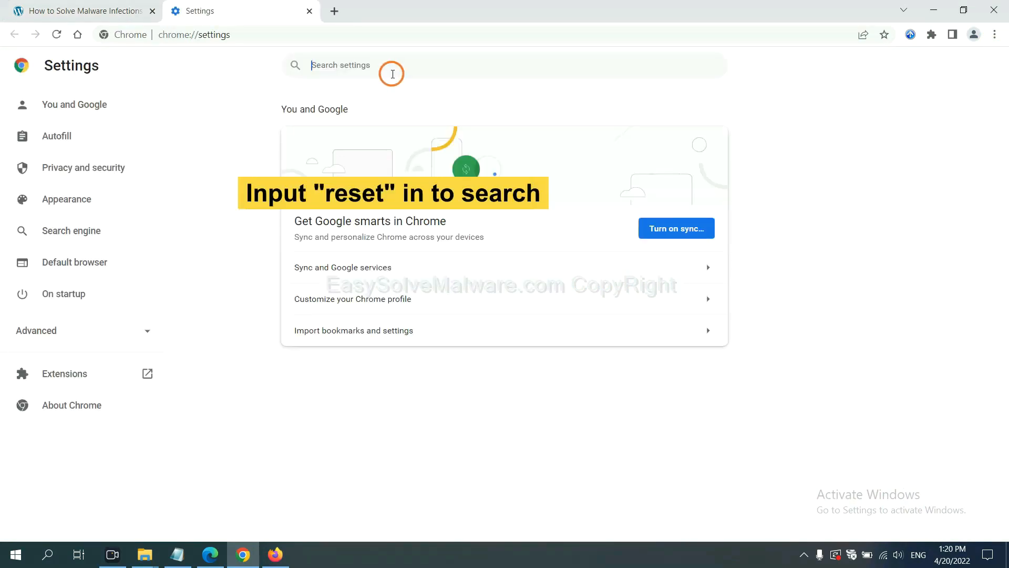
{"action": "type", "text": "reset"}
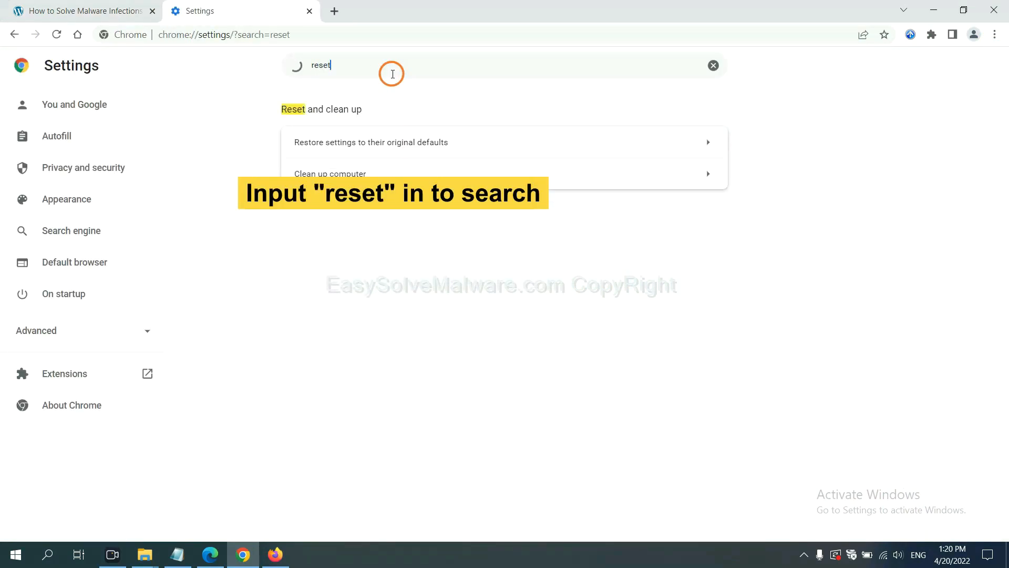
{"action": "left_click", "coordinate": [370, 143]}
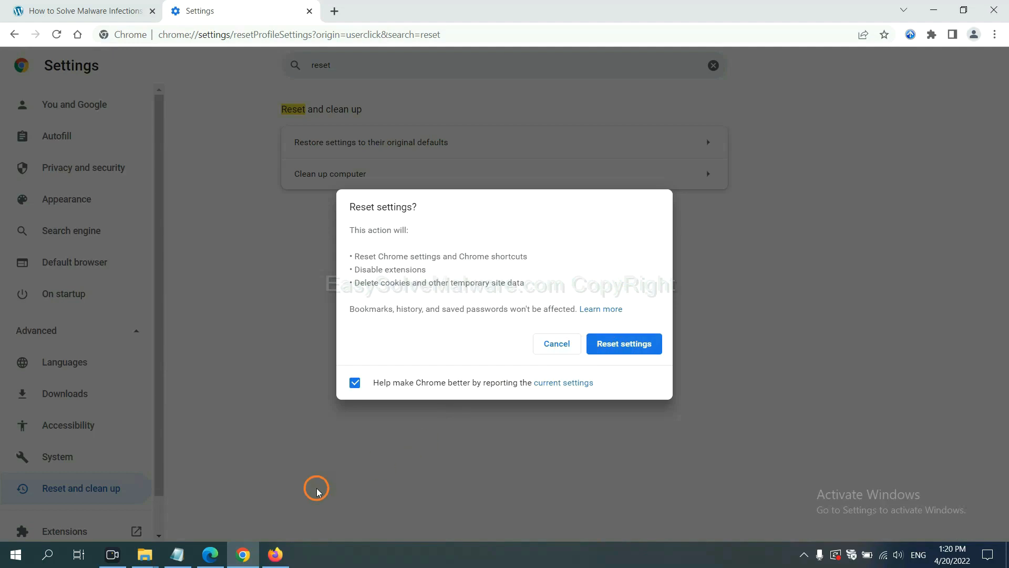
{"action": "left_click", "coordinate": [275, 553]}
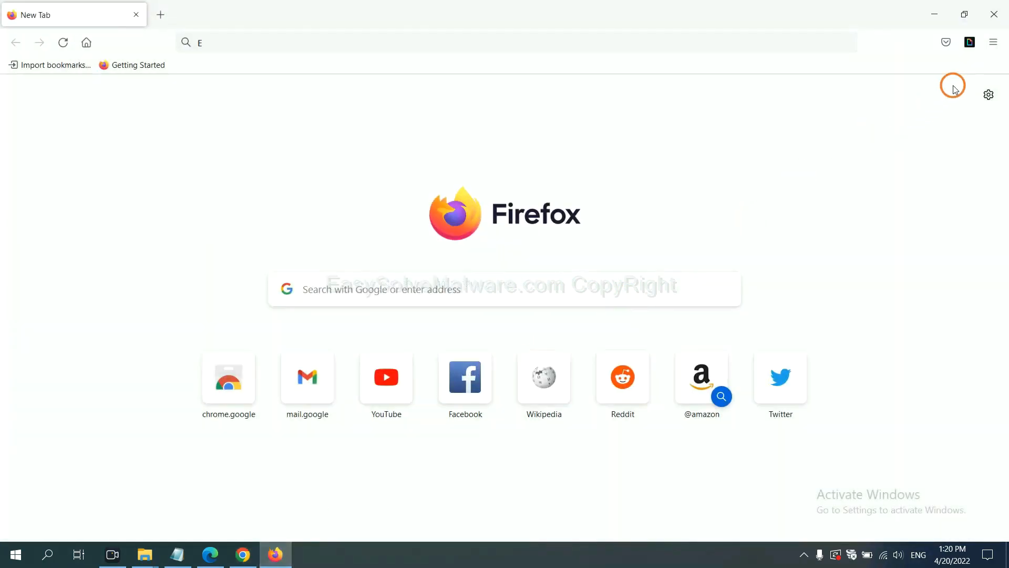
Step: Open Firefox's Troubleshooting Information page via Help and start Refresh Firefox
{"action": "left_click", "coordinate": [993, 43]}
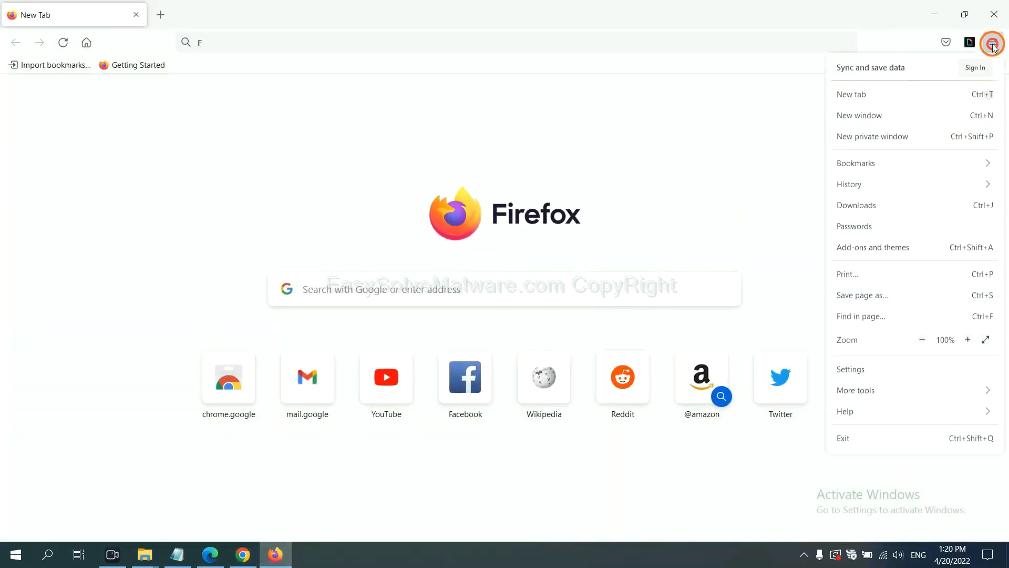
{"action": "mouse_move", "coordinate": [857, 390]}
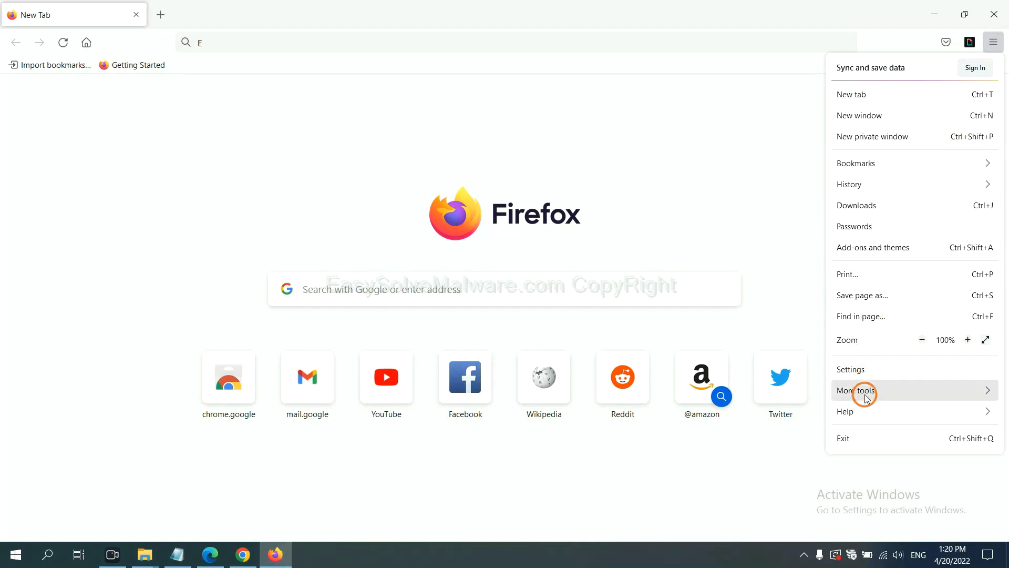
{"action": "left_click", "coordinate": [845, 411]}
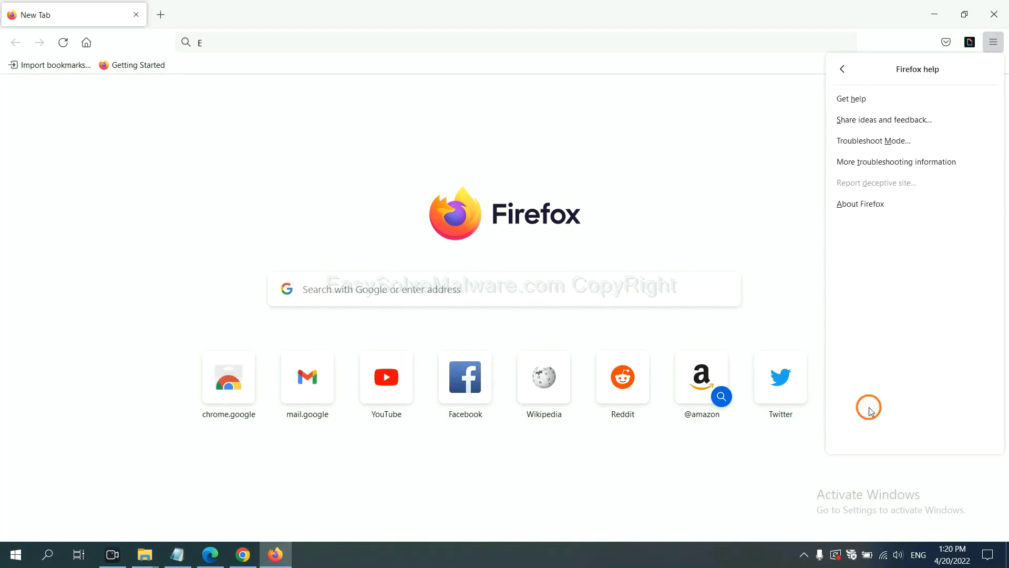
{"action": "mouse_move", "coordinate": [895, 161]}
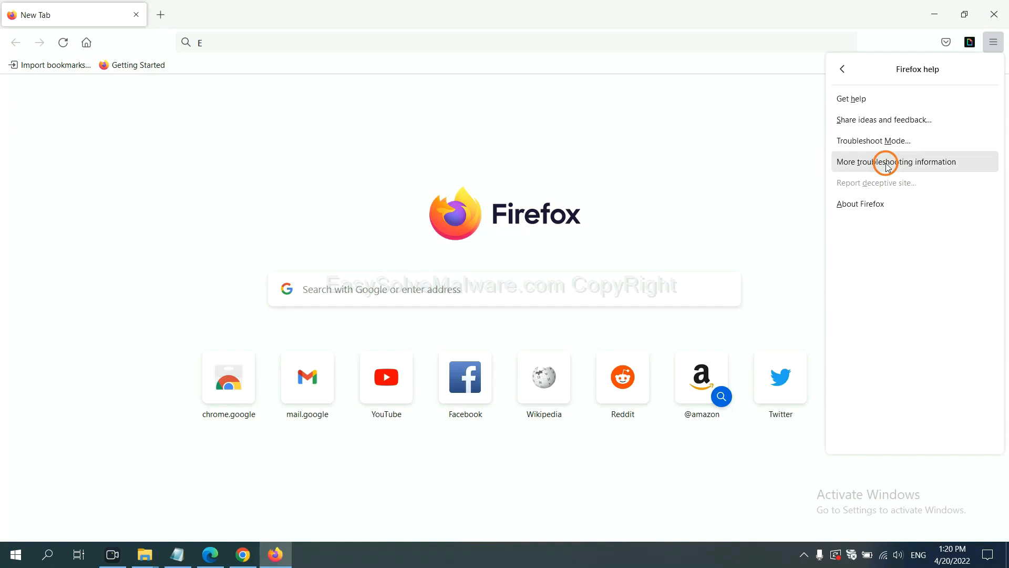
{"action": "left_click", "coordinate": [897, 161]}
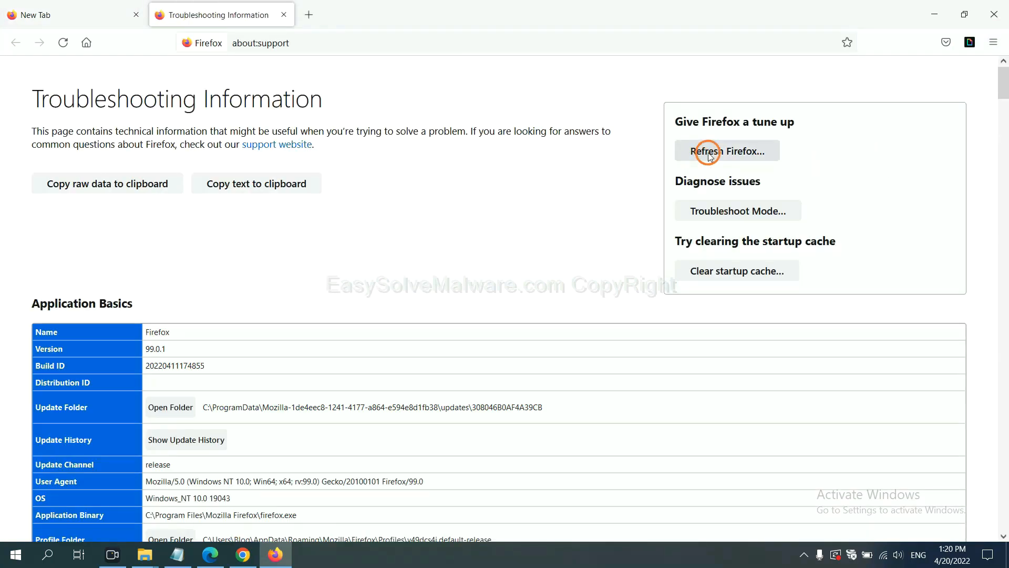
{"action": "left_click", "coordinate": [726, 151]}
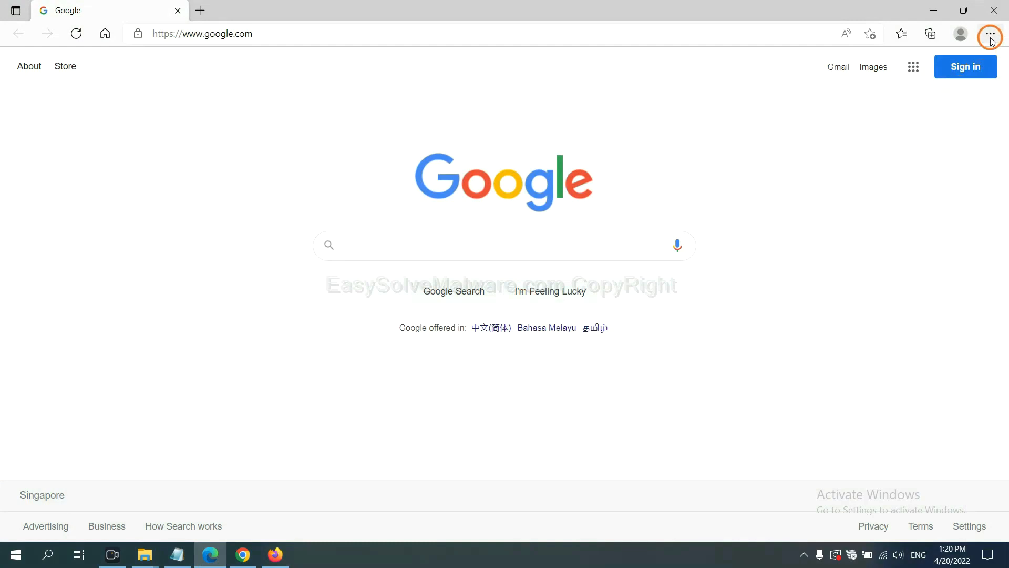
Step: Search Edge settings for 'reset' and choose Restore settings to their default values
{"action": "left_click", "coordinate": [990, 33]}
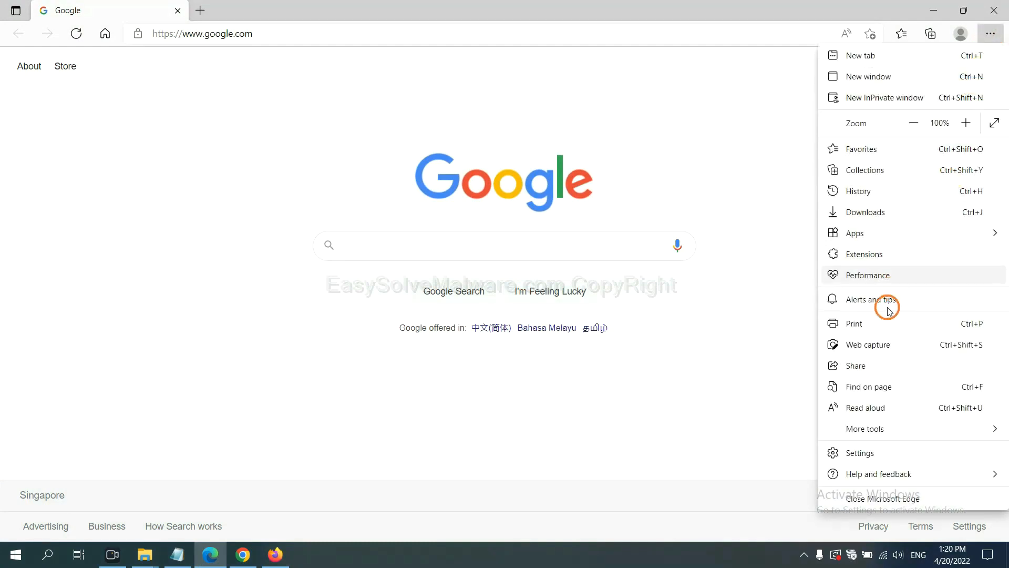
{"action": "left_click", "coordinate": [859, 453]}
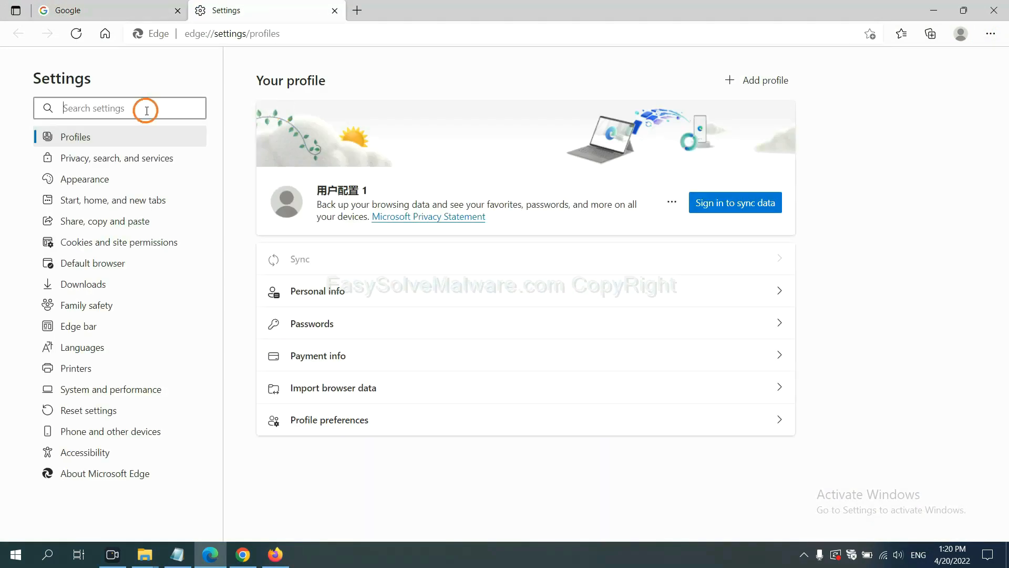
{"action": "type", "text": "reset"}
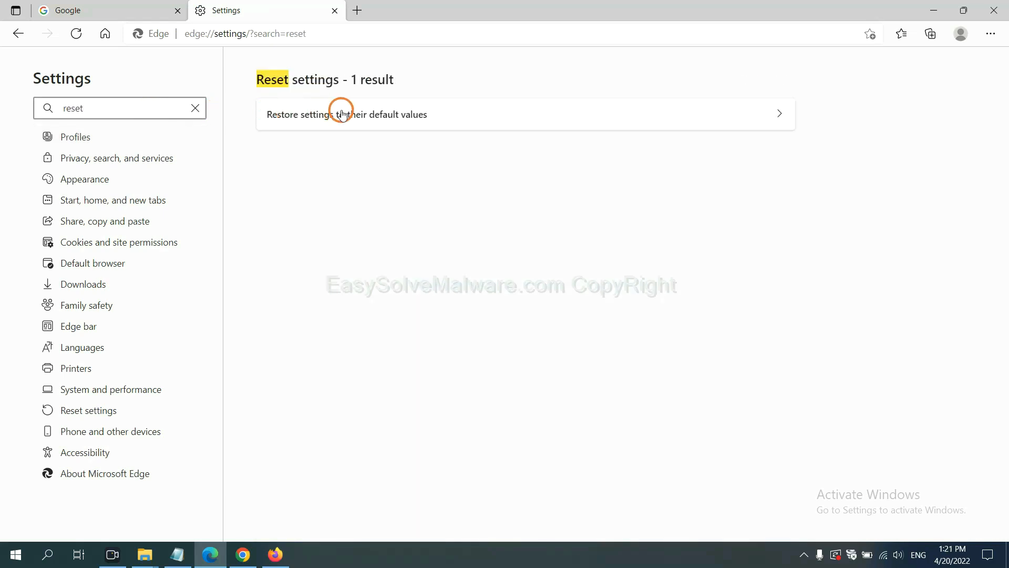
{"action": "left_click", "coordinate": [346, 114]}
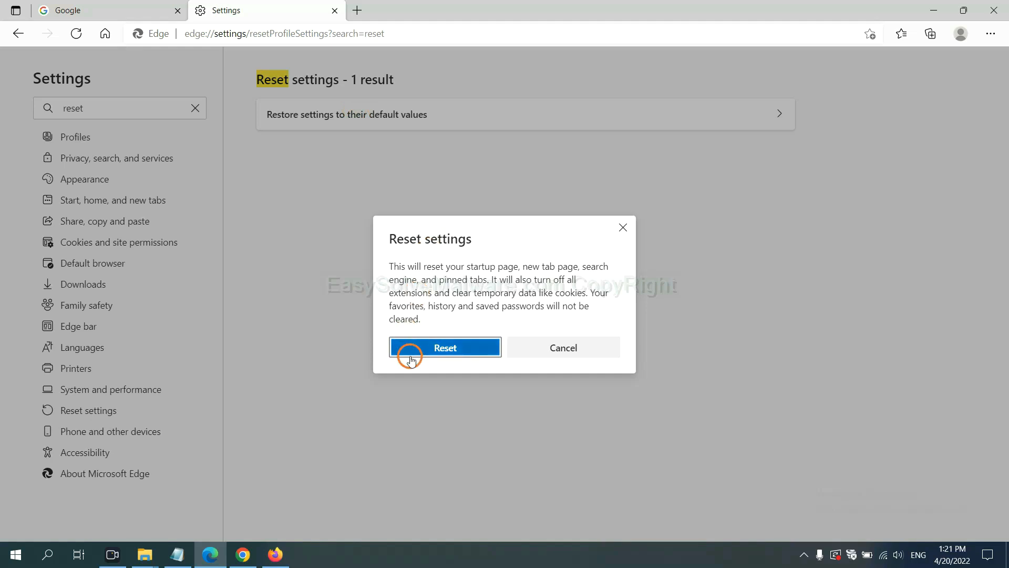